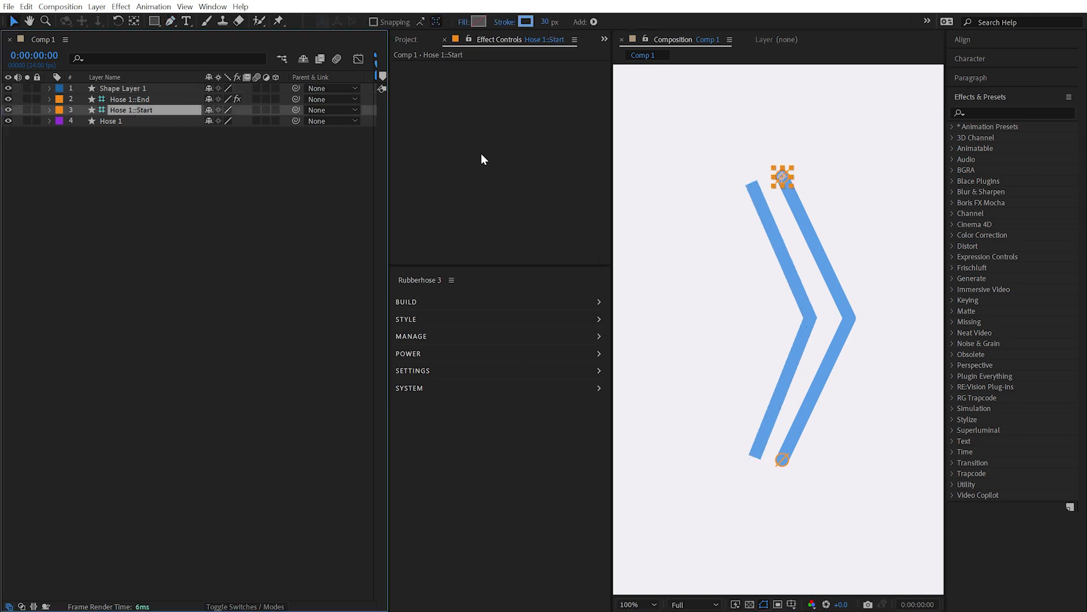
- Delete Shape Layer 1 and expand Hose 1 > Contents > Style > Basic hose > Stroke 1
drag(783, 176, 816, 136)
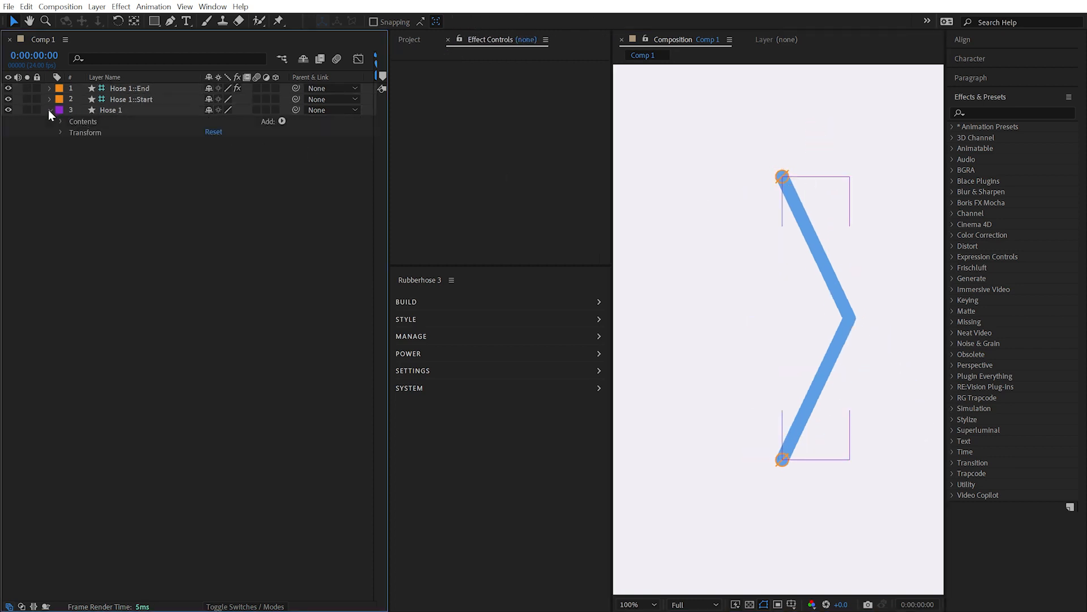
click(60, 121)
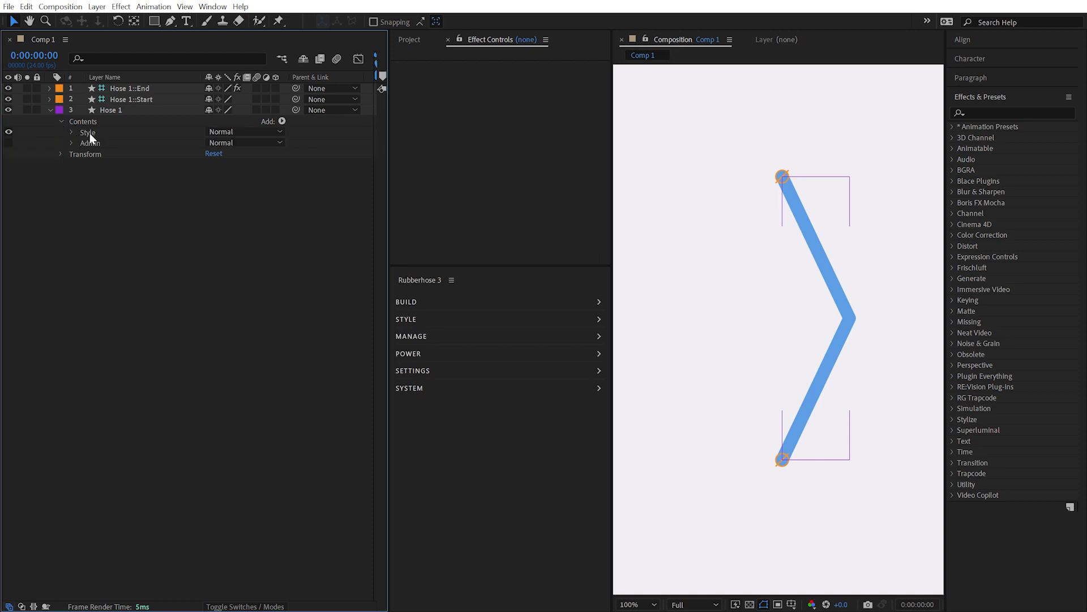
click(72, 133)
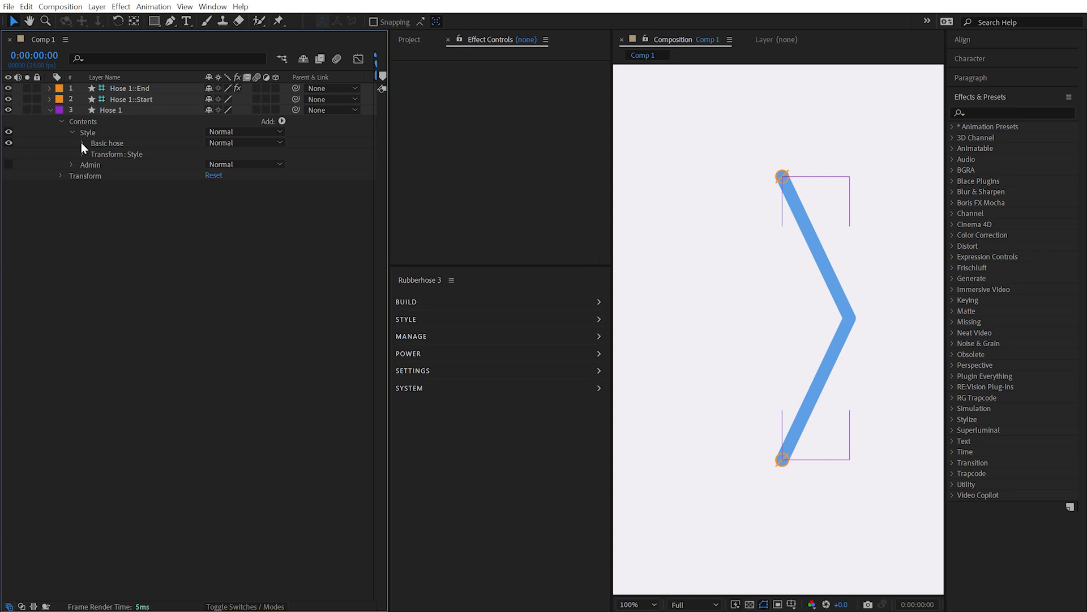
click(83, 143)
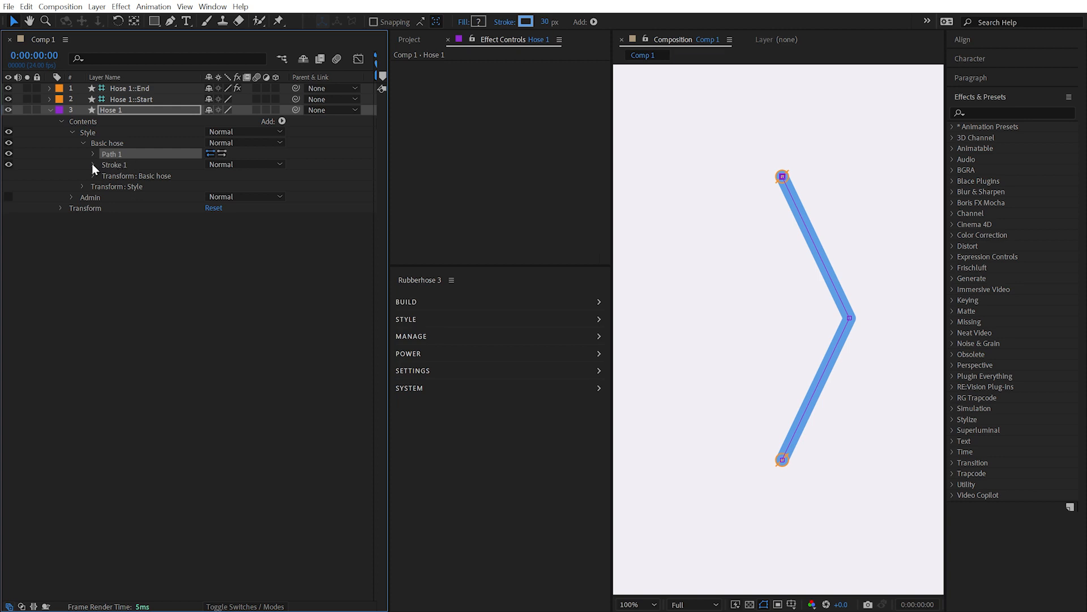
click(93, 164)
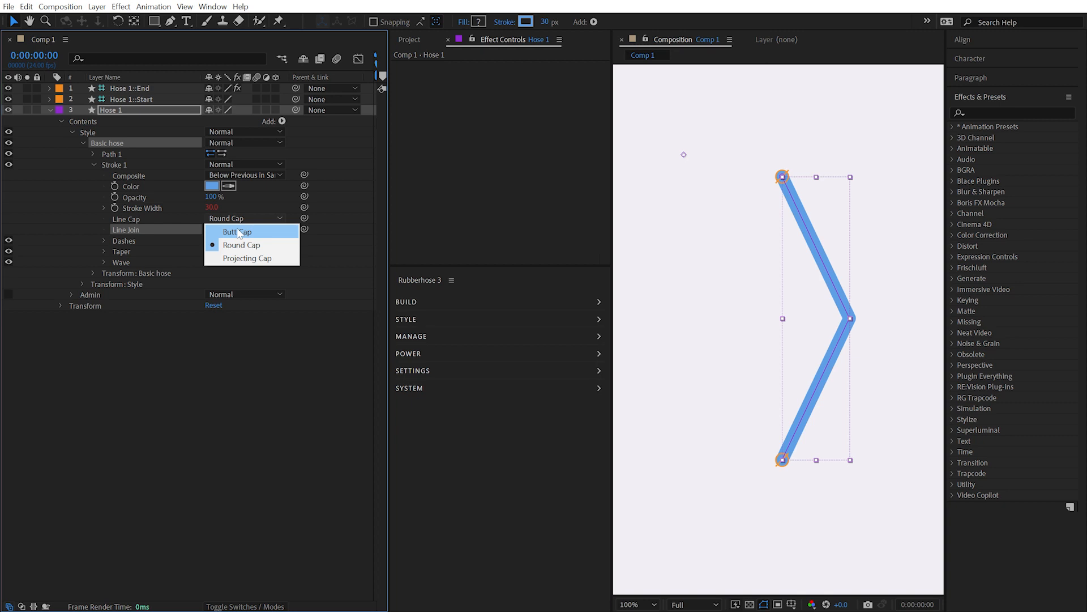
- Keep the round line cap, try a dark-blue Stroke 2 colour, and select Basic hose
click(241, 244)
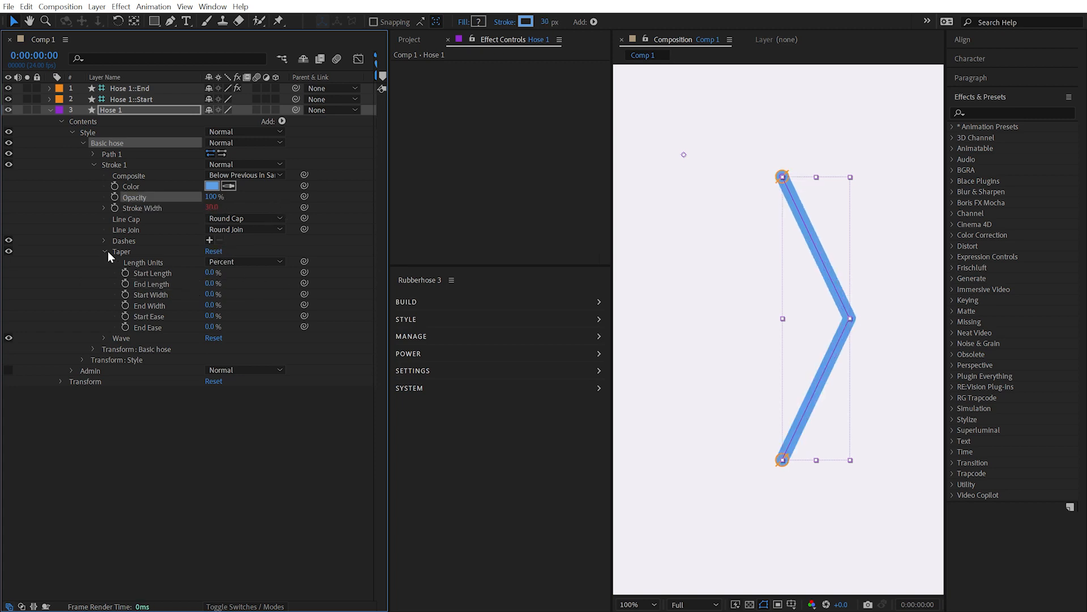
click(105, 251)
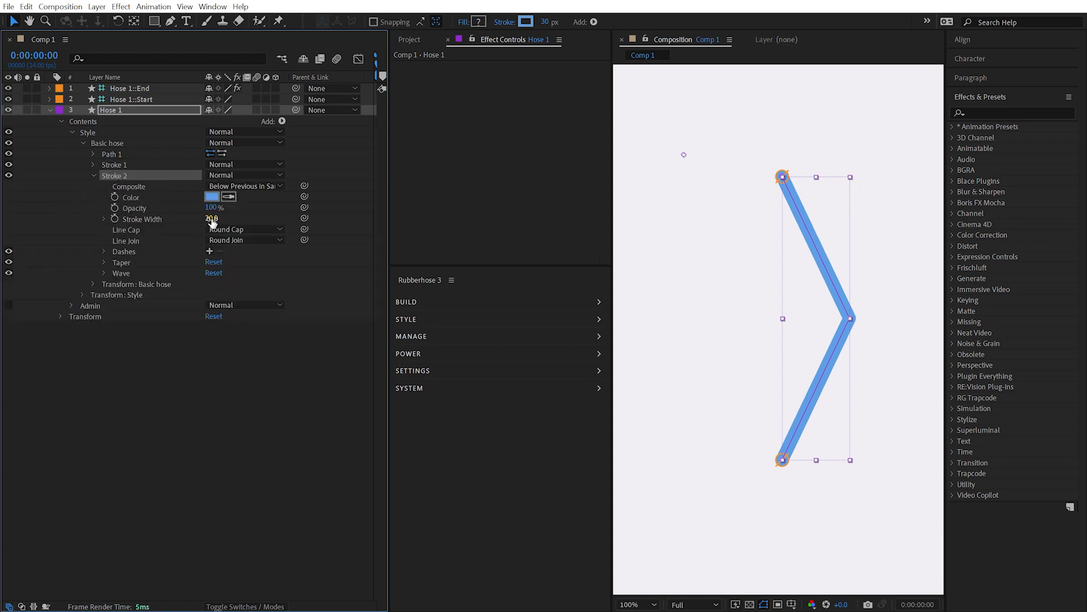
click(211, 197)
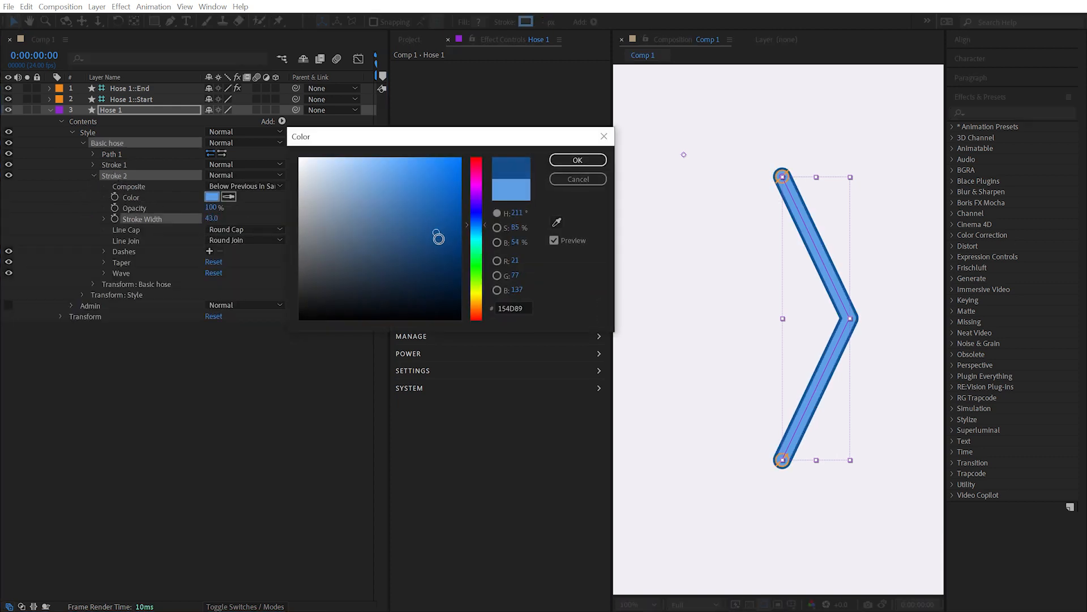
click(578, 160)
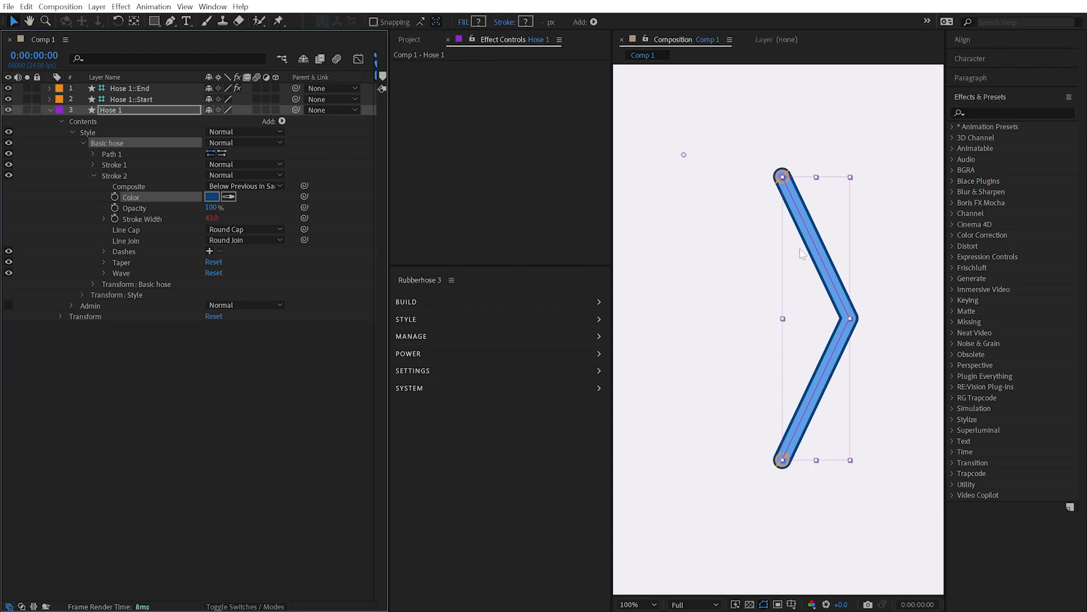
click(115, 175)
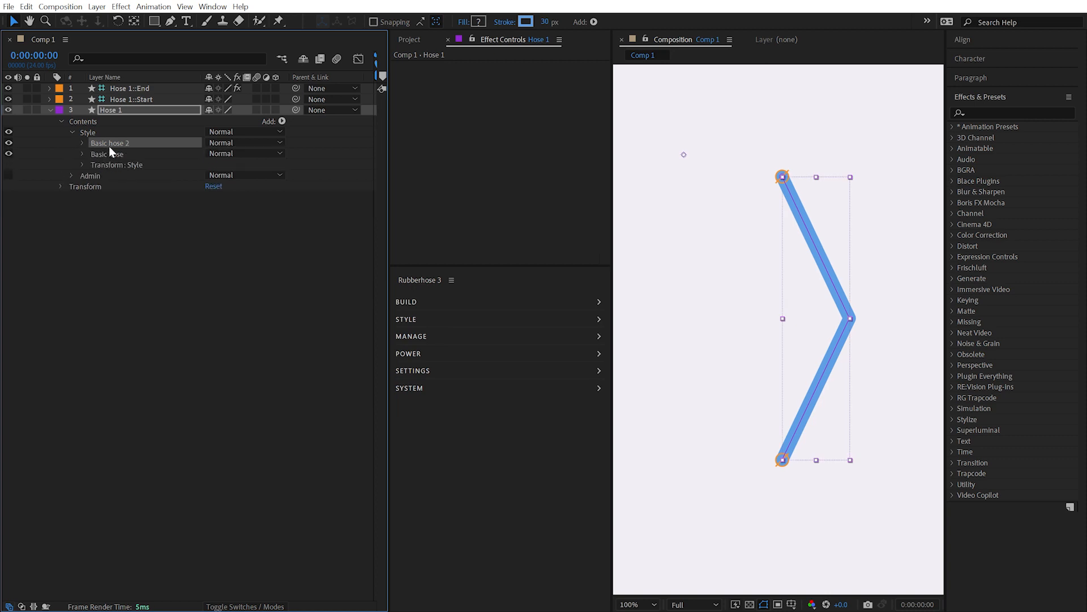
- Rename the duplicate 'Trimmed Hose' and give its stroke a grey colour, width 51
text(Trimmed Hose)
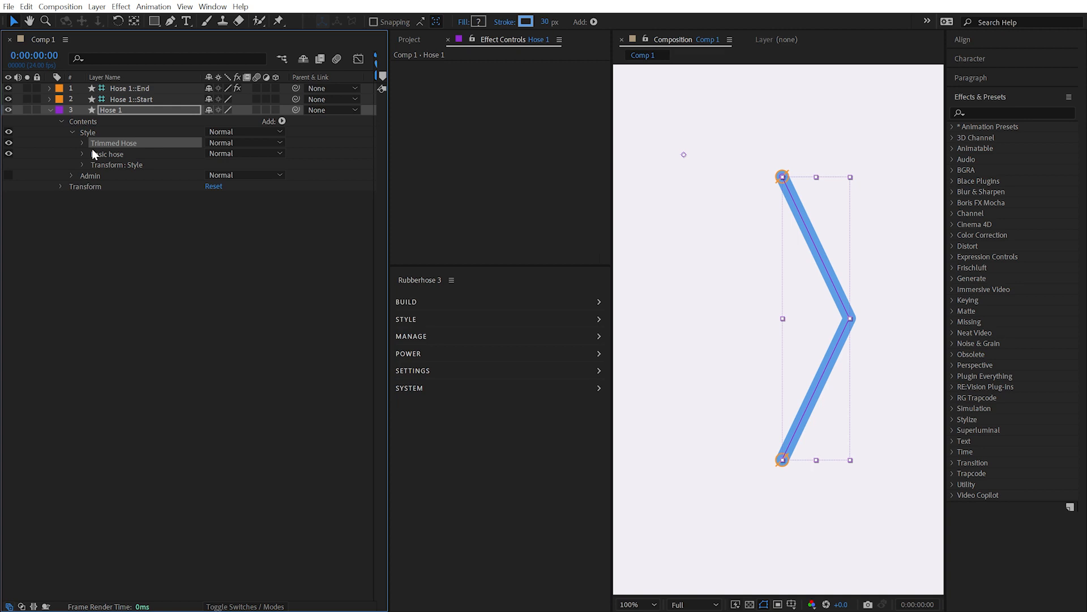
click(83, 143)
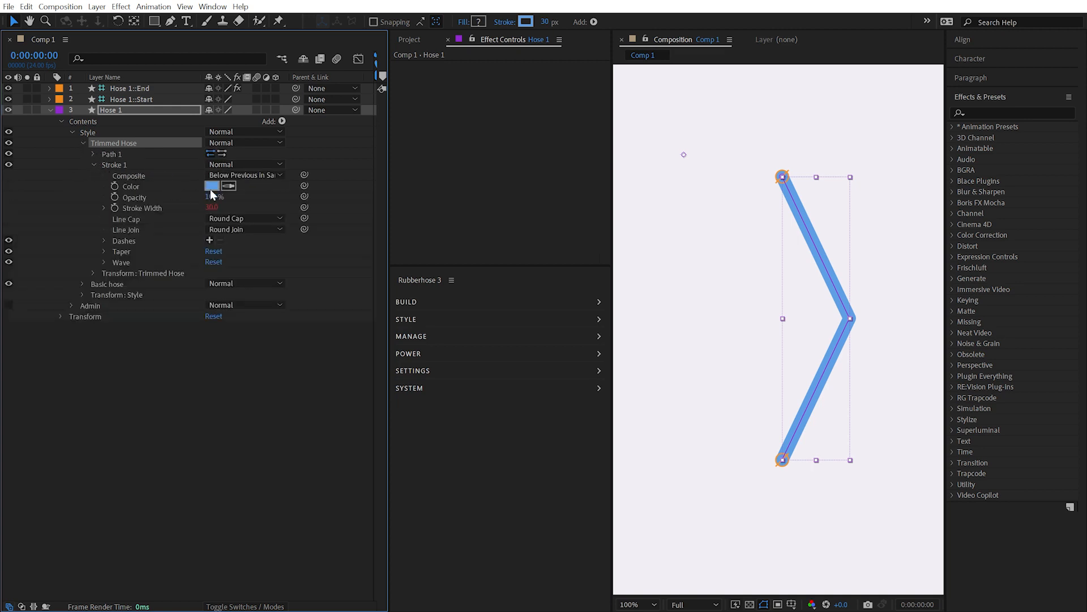
click(212, 186)
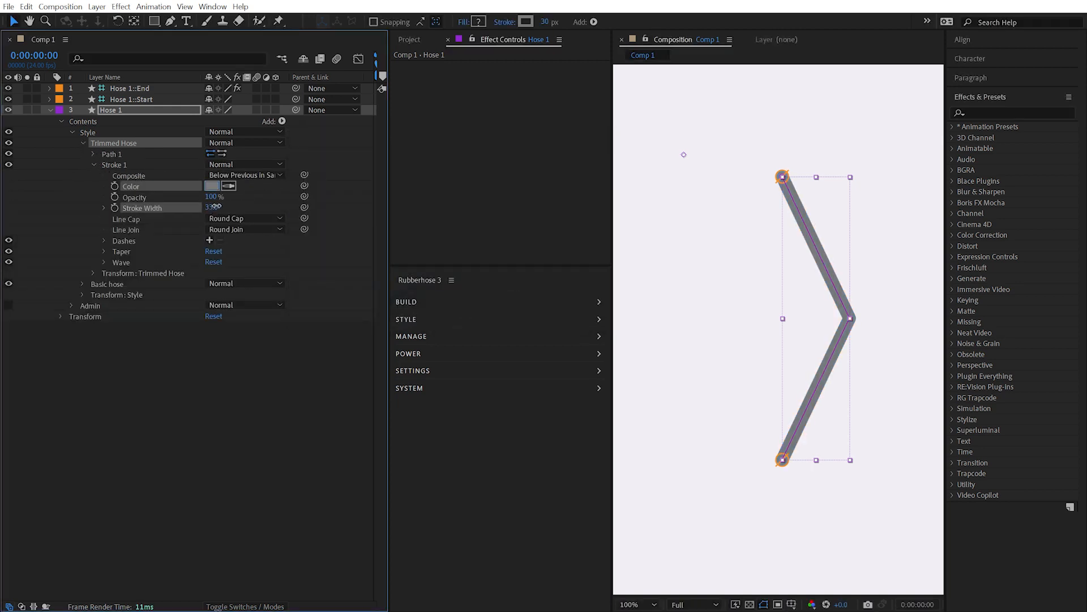
- Add Trim Paths with End 17%, Offset 151° and a Butt Cap
click(282, 121)
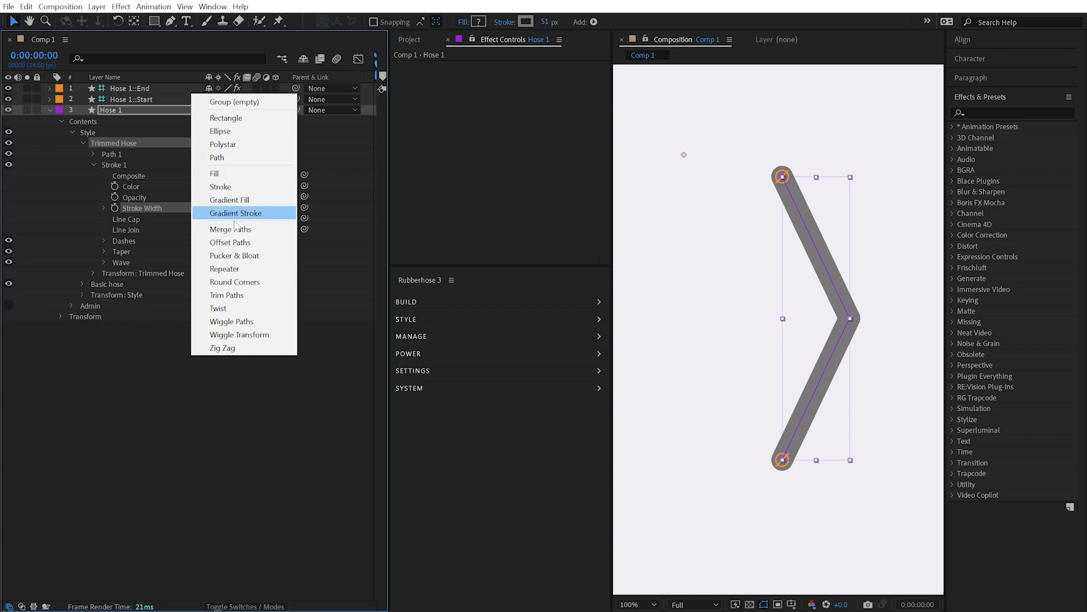
click(226, 295)
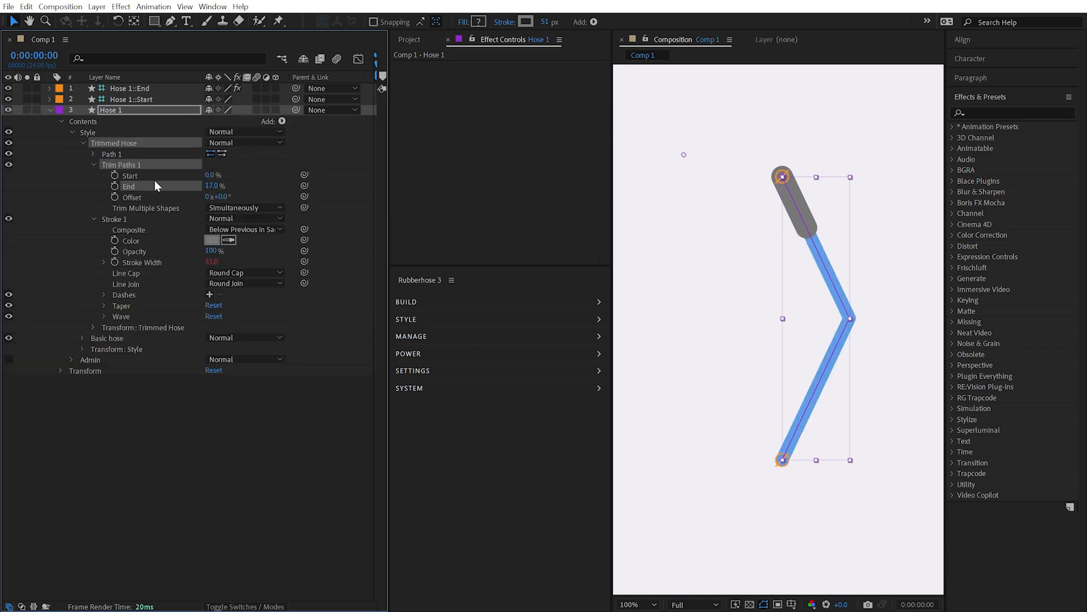
click(244, 272)
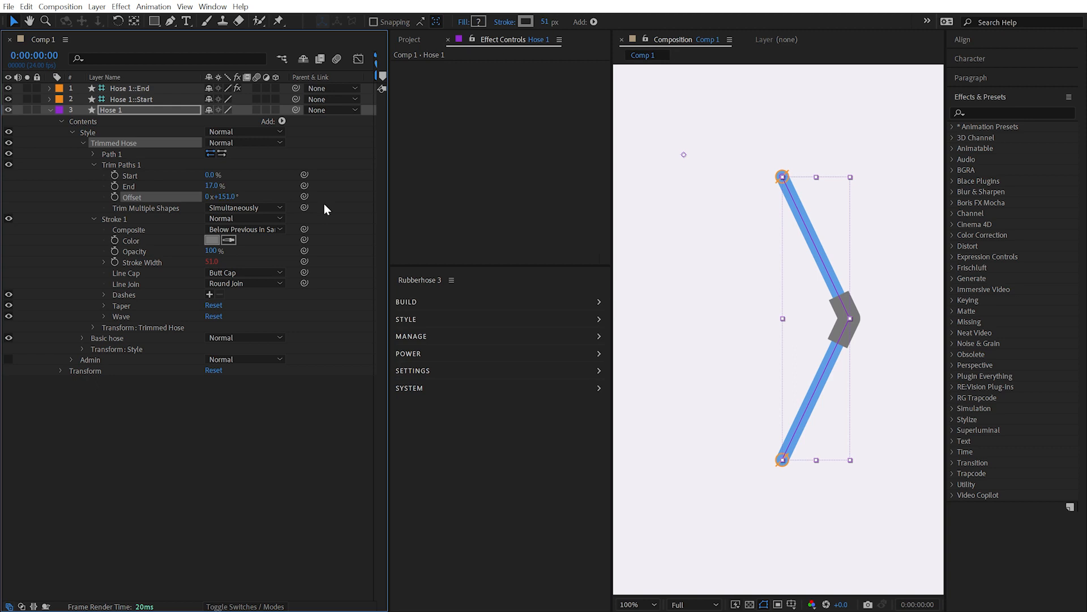
click(131, 99)
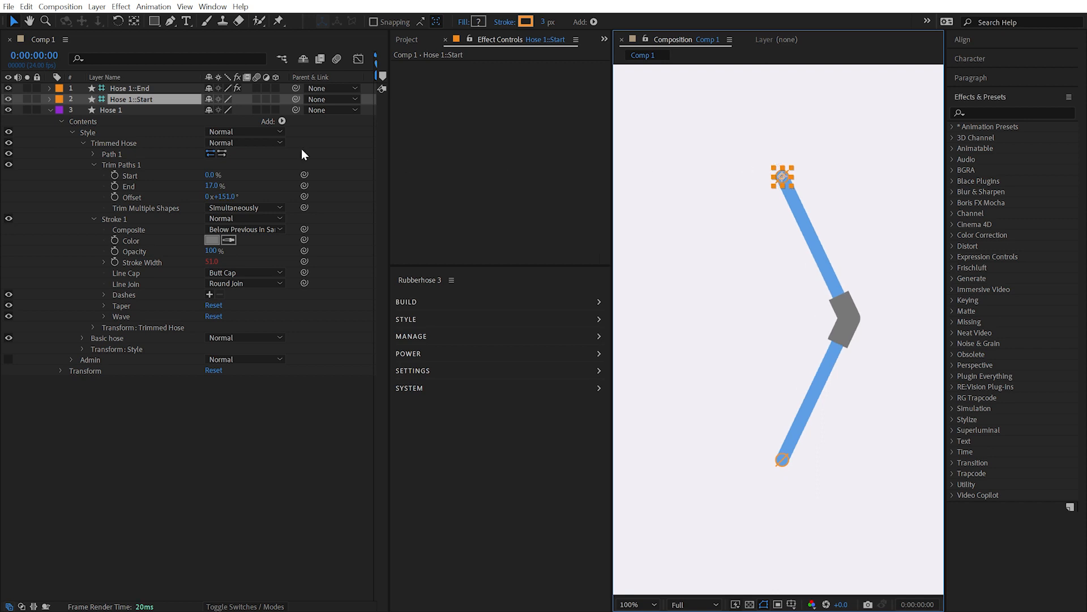
- Build a new rubberhose named Hose 2 and paste Hose 1's copied knee-pad style onto it
click(112, 110)
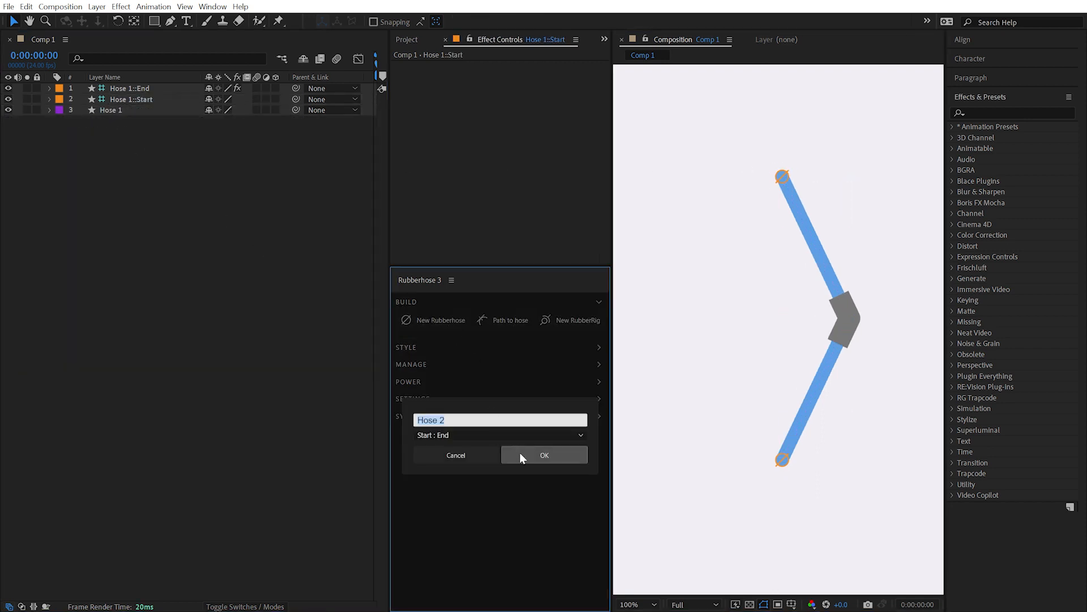
click(544, 455)
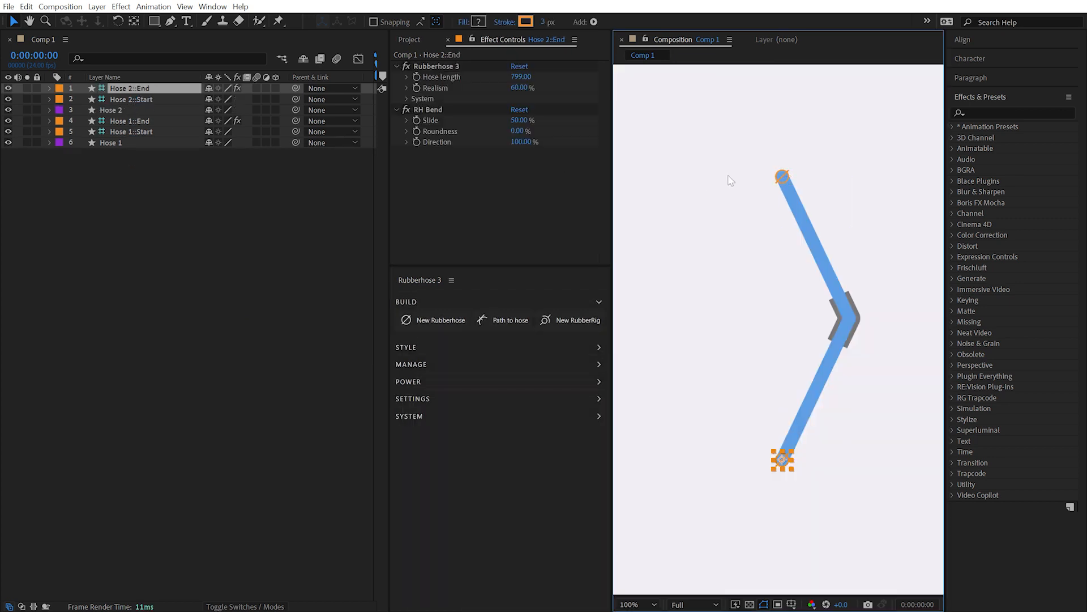
click(130, 99)
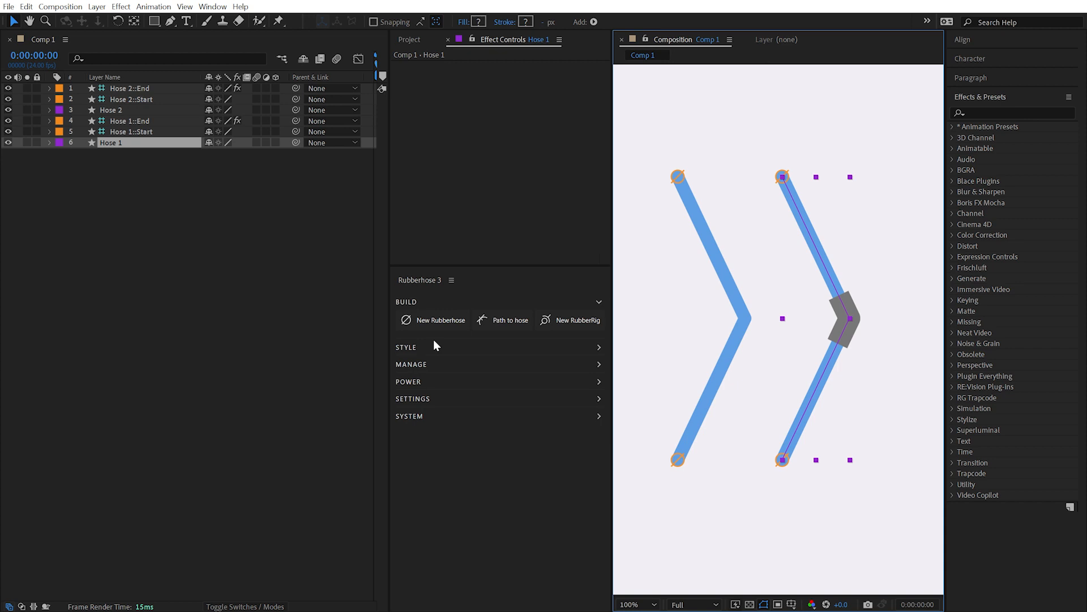
click(407, 347)
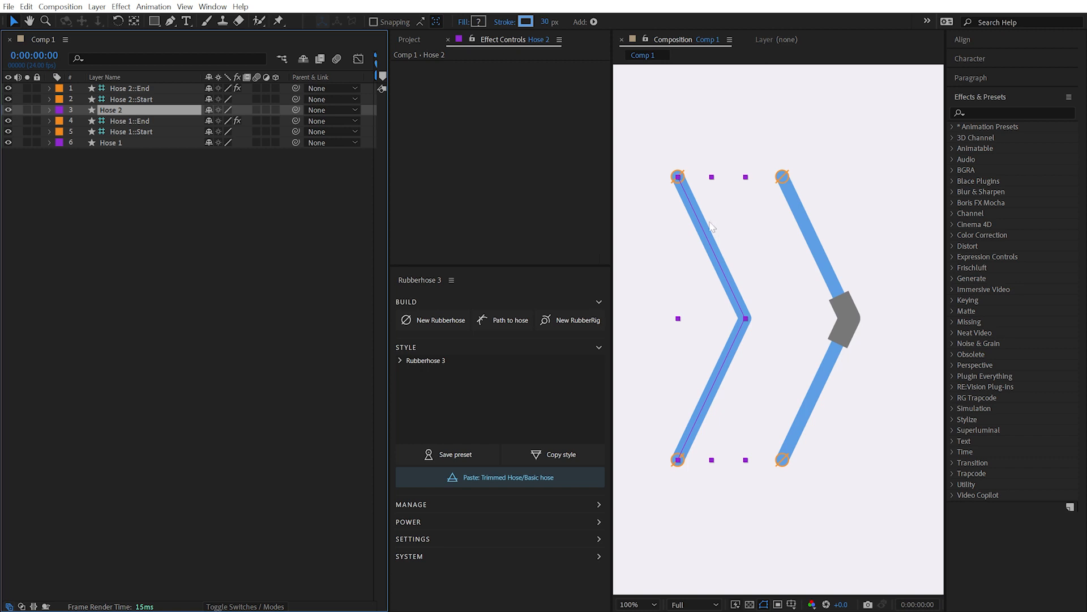
click(500, 477)
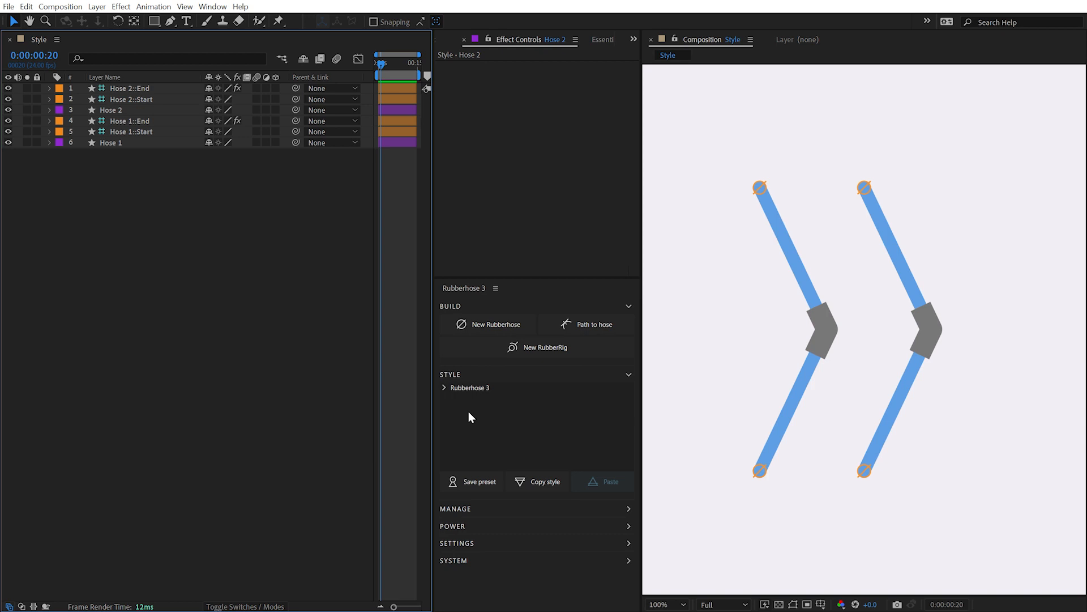
mouse_move(471, 415)
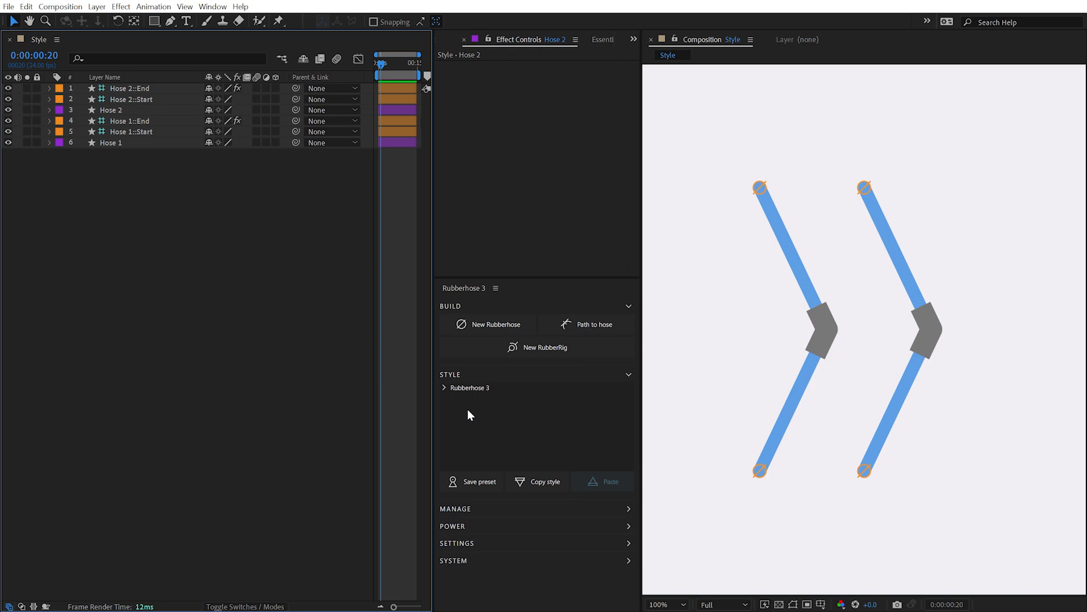
- Try the Basic hose, Basic outline and Bend crease style presets on Hose 2
click(444, 387)
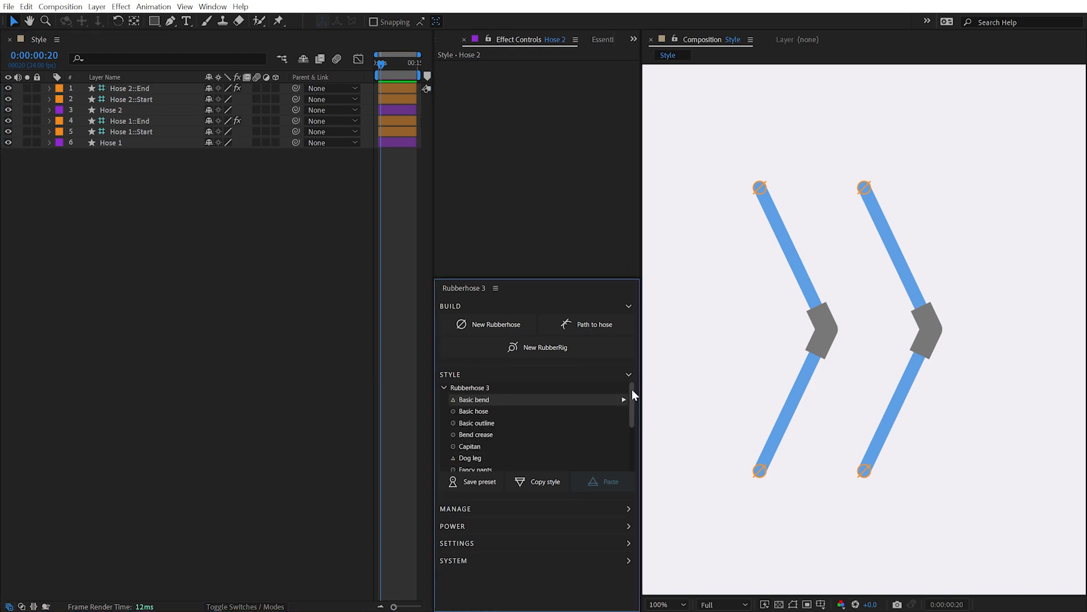
scroll(down, 3)
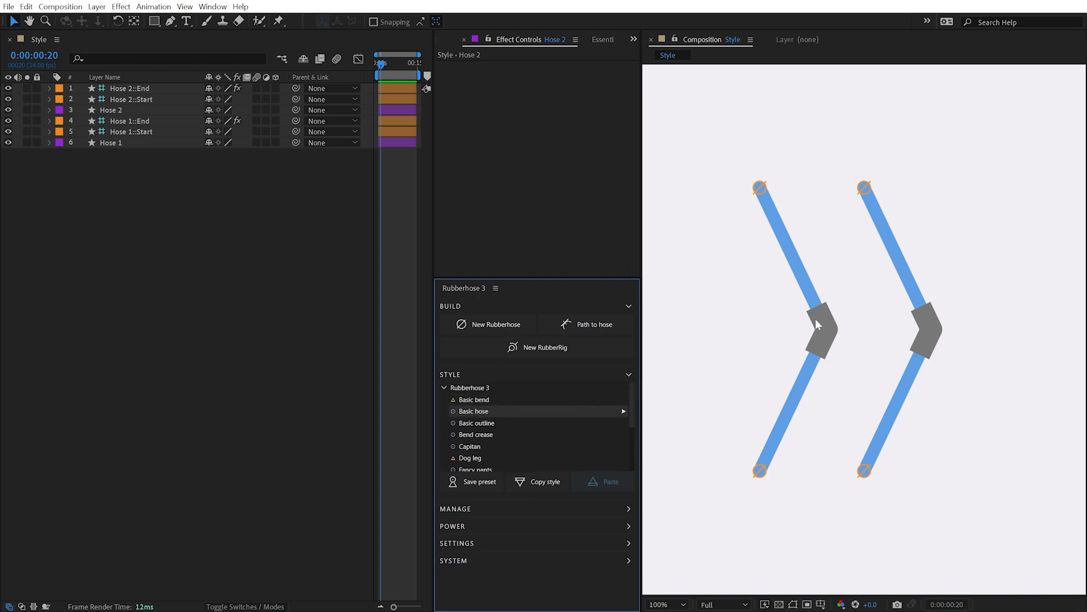
click(474, 411)
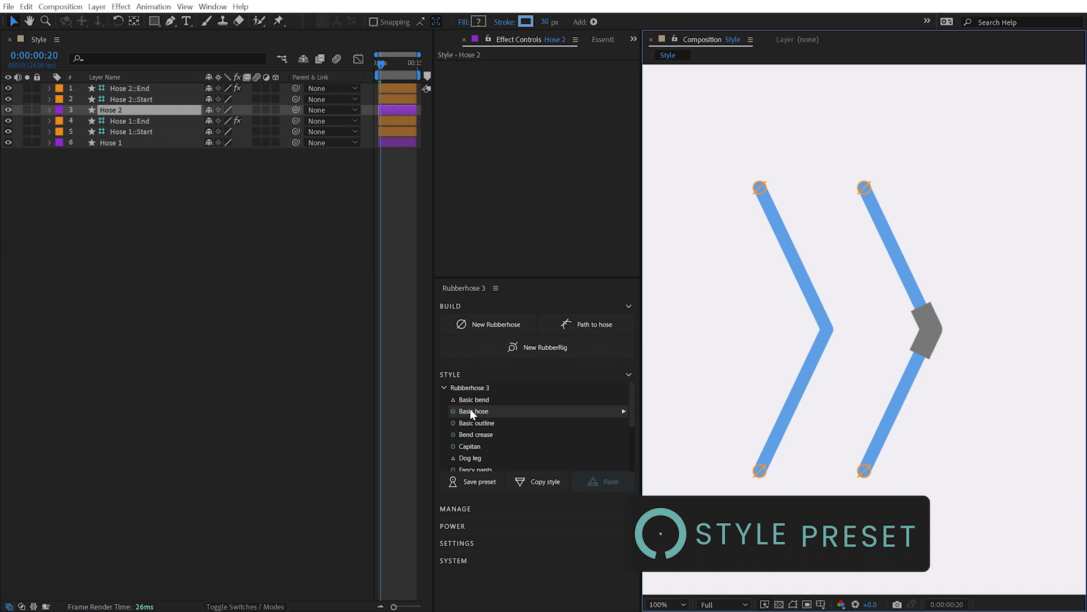
click(476, 423)
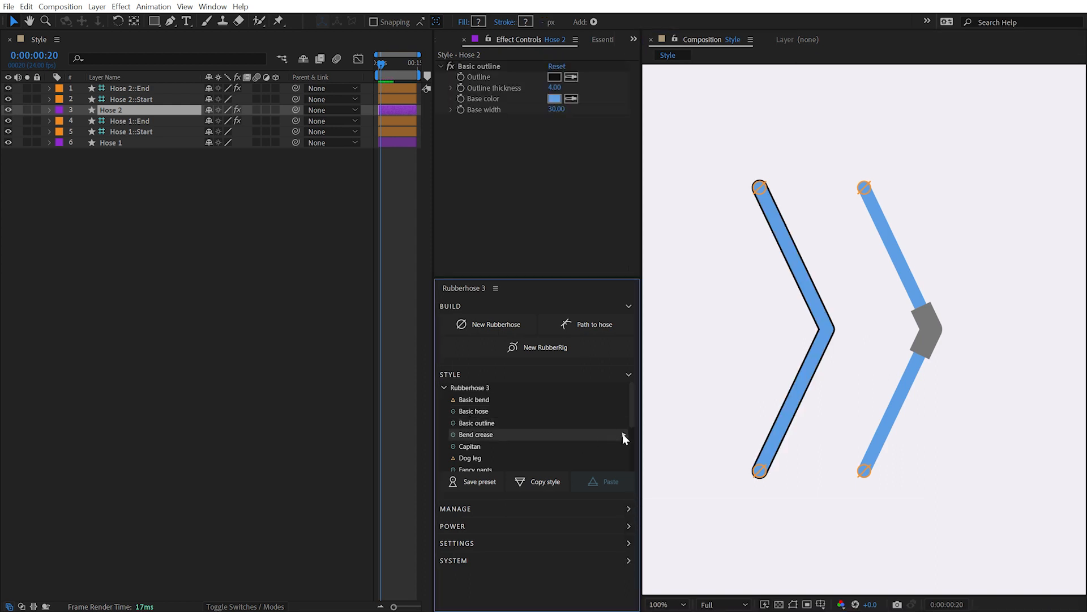
click(477, 434)
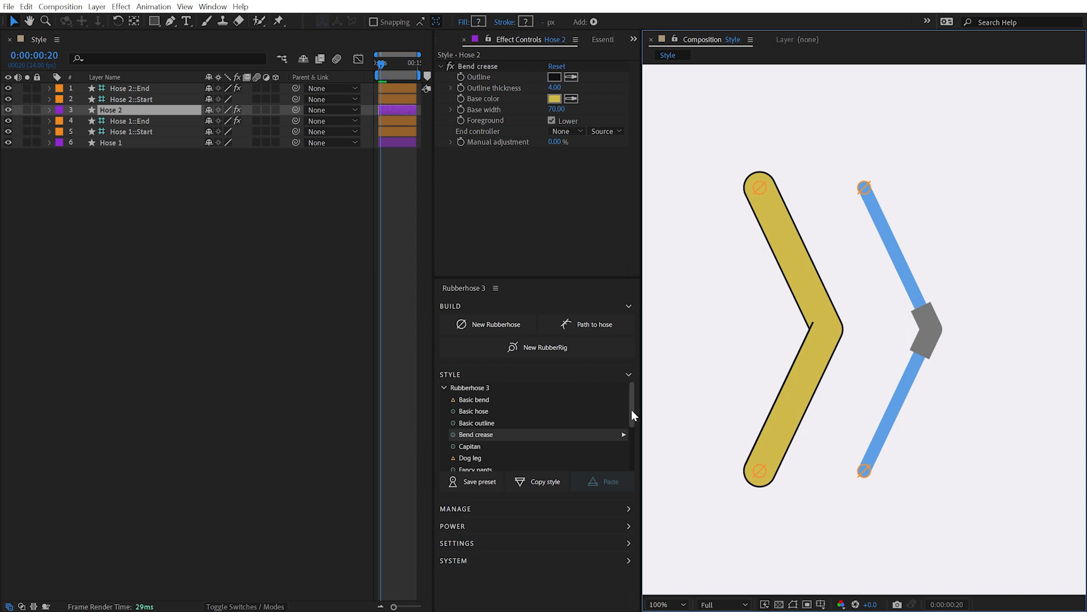
- Apply Noodle+ to Hose 2, with start width 9 and start length 64%
scroll(down, 3)
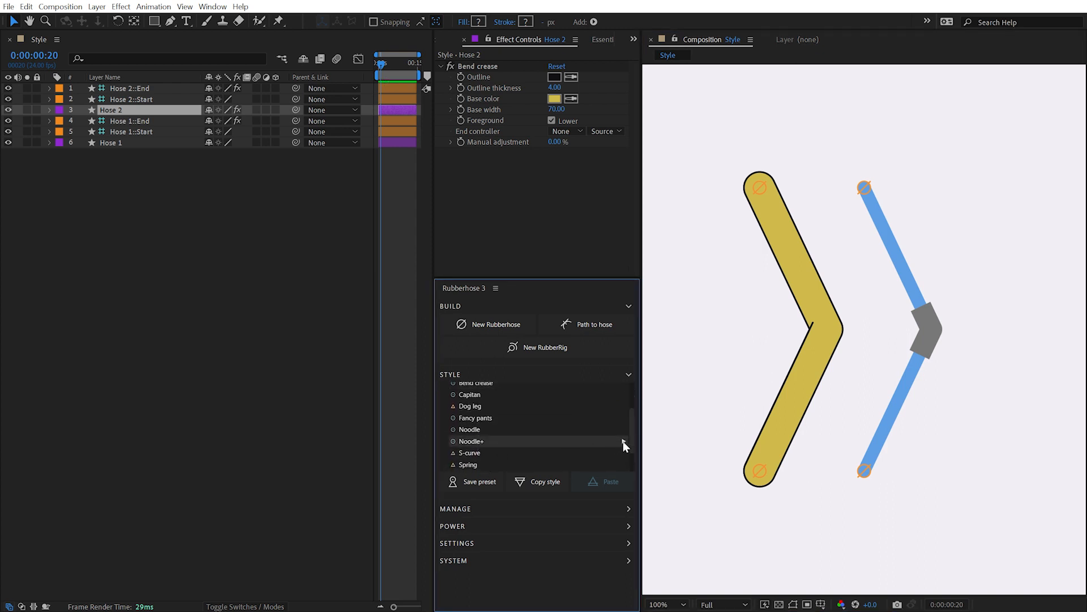
click(471, 441)
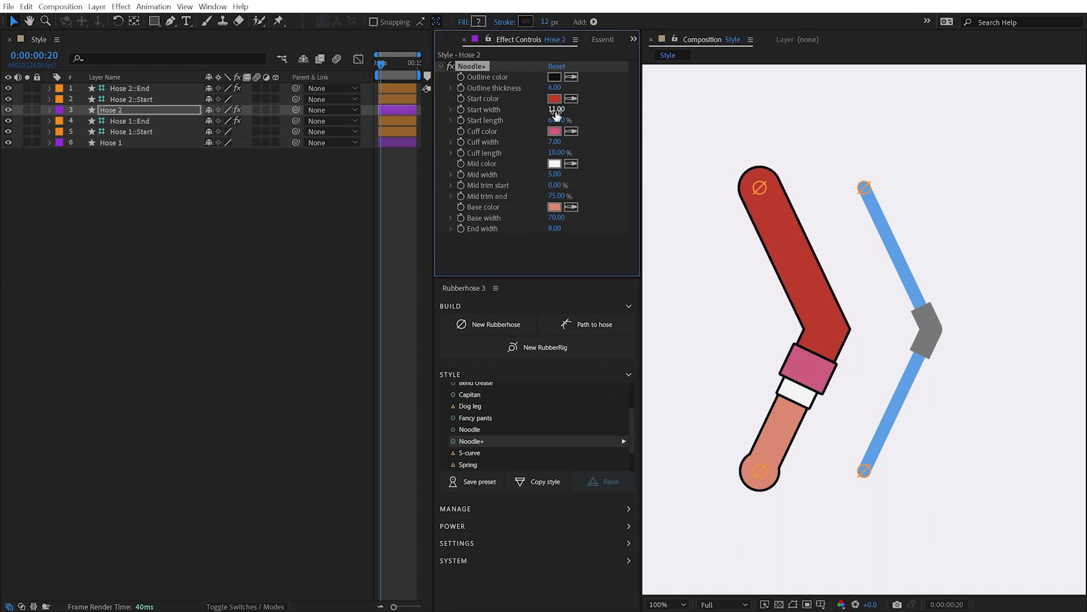
drag(556, 108, 556, 112)
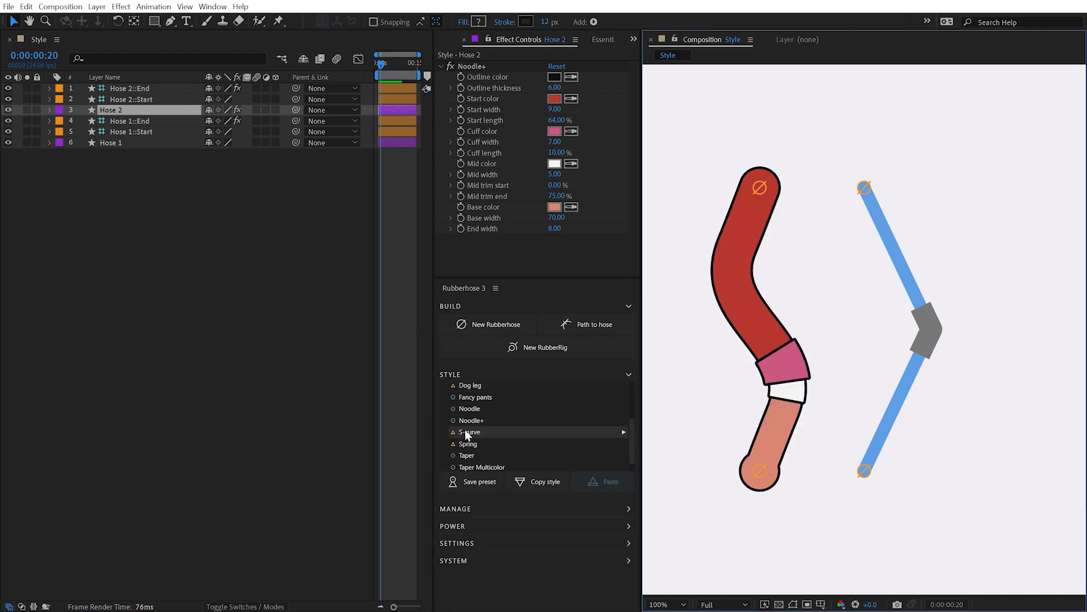
mouse_move(630, 439)
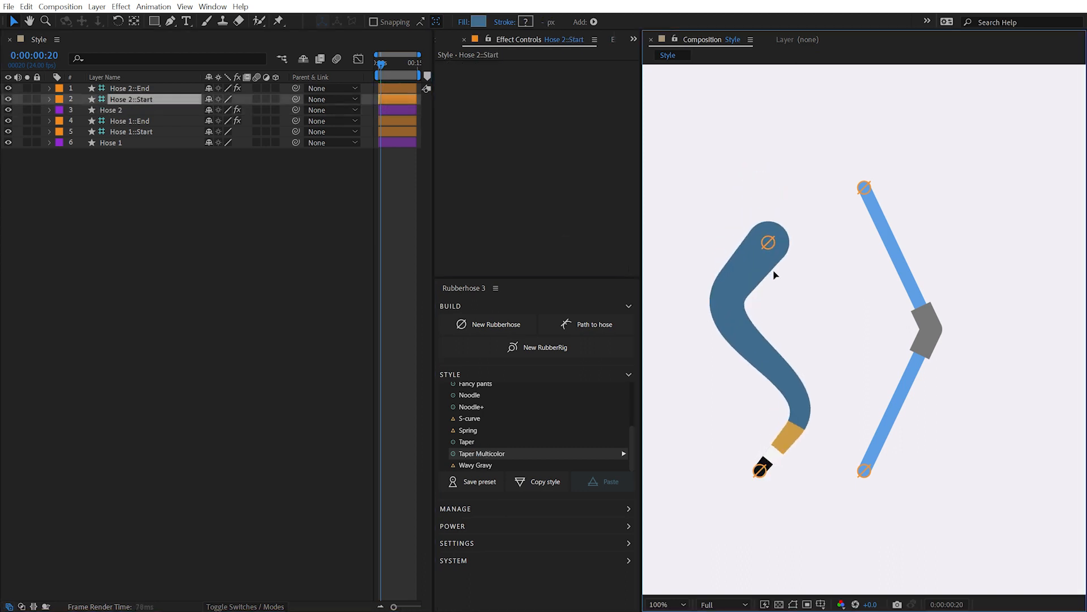
- Raise Hose 2's start, select Hose 1::Start, and save the style as a Knee Pad preset
drag(769, 243, 759, 186)
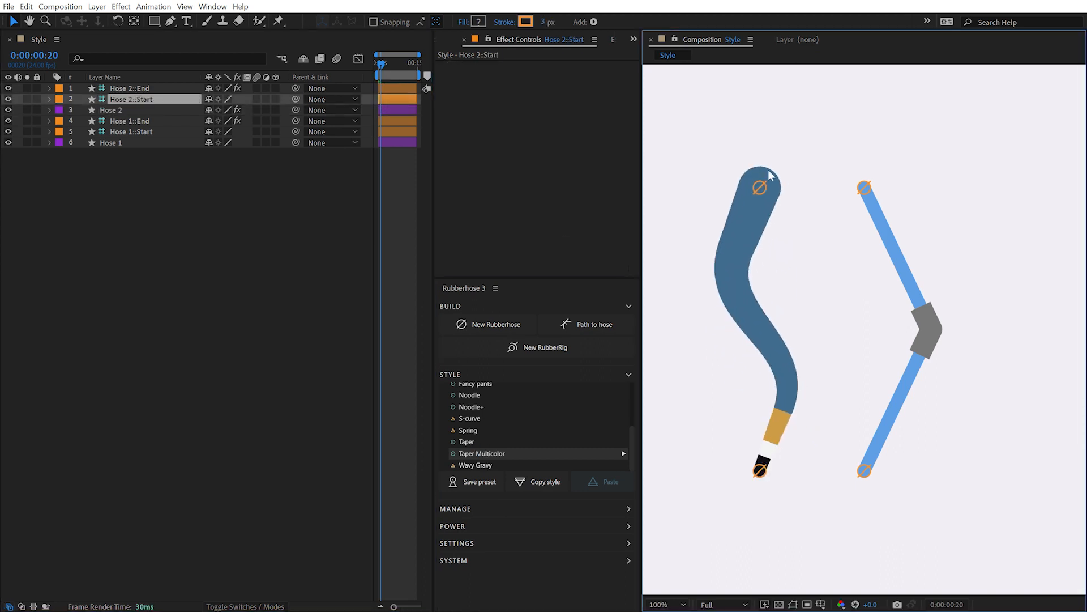
click(131, 132)
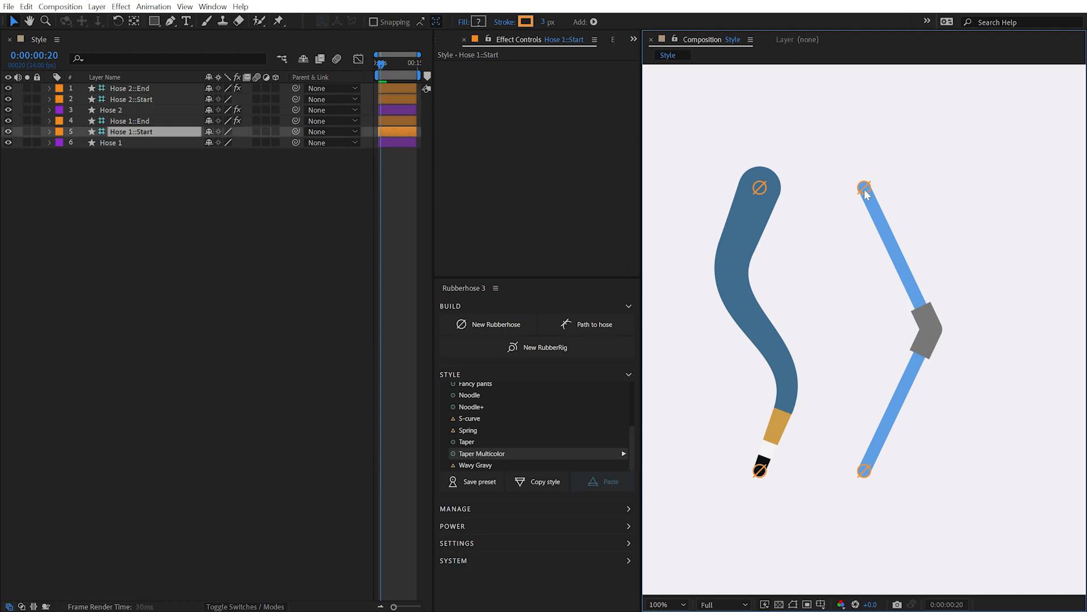
mouse_move(505, 461)
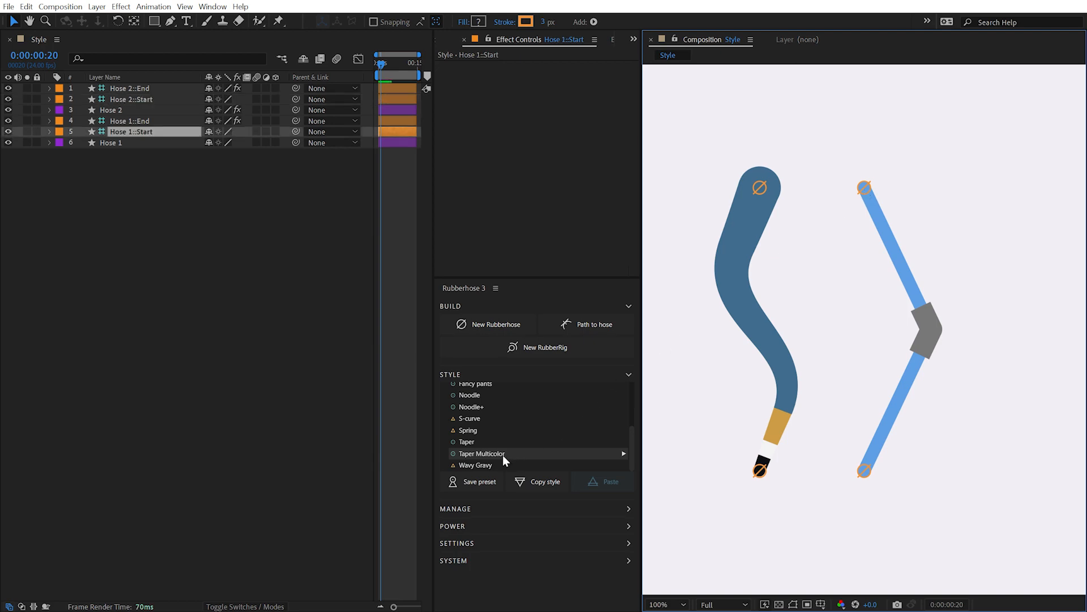
click(479, 482)
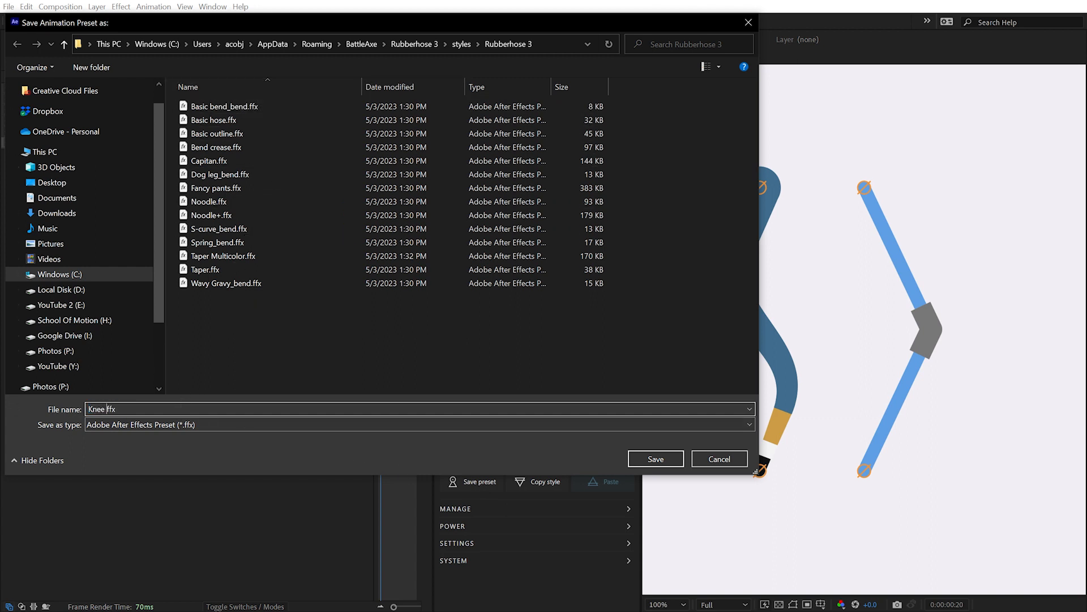
click(655, 458)
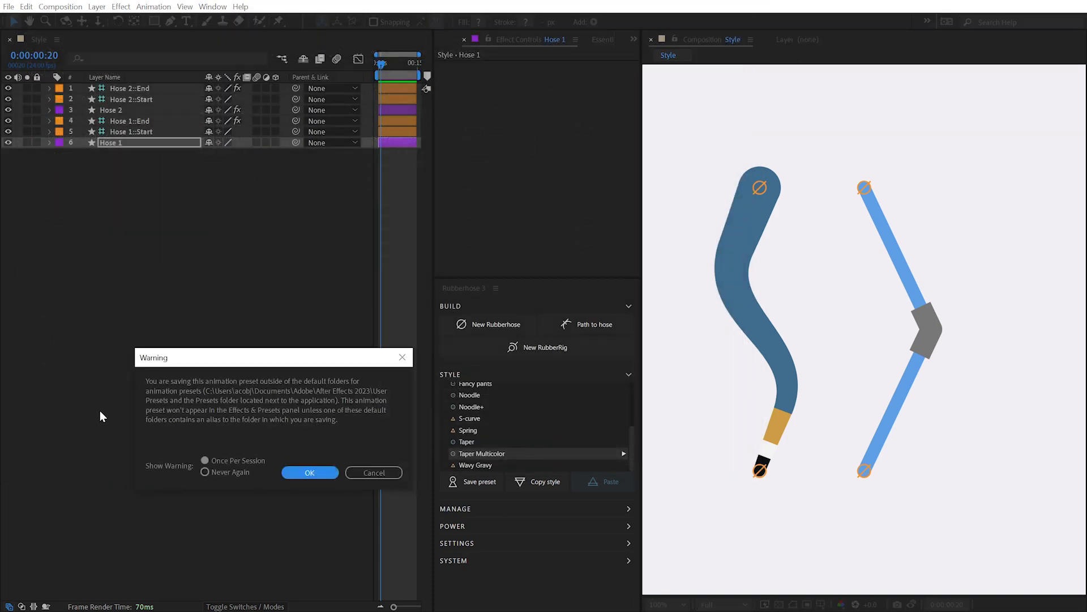
- Acknowledge the save-location warning so the Knee Pad preset is saved
click(309, 472)
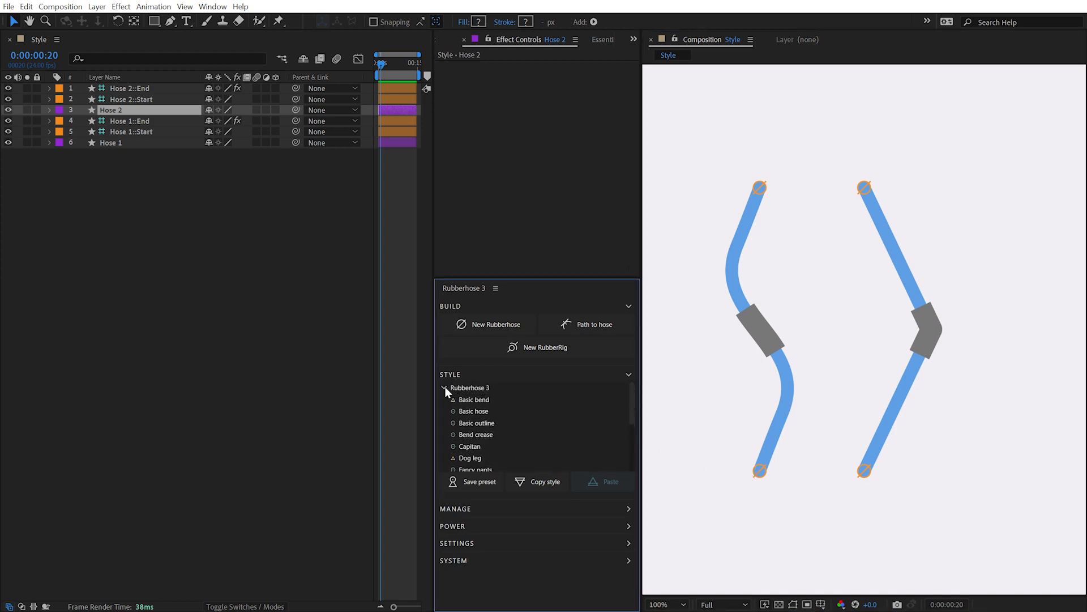
- Open the styles folder from the Style list's context menu, allowing the script to run
right_click(470, 387)
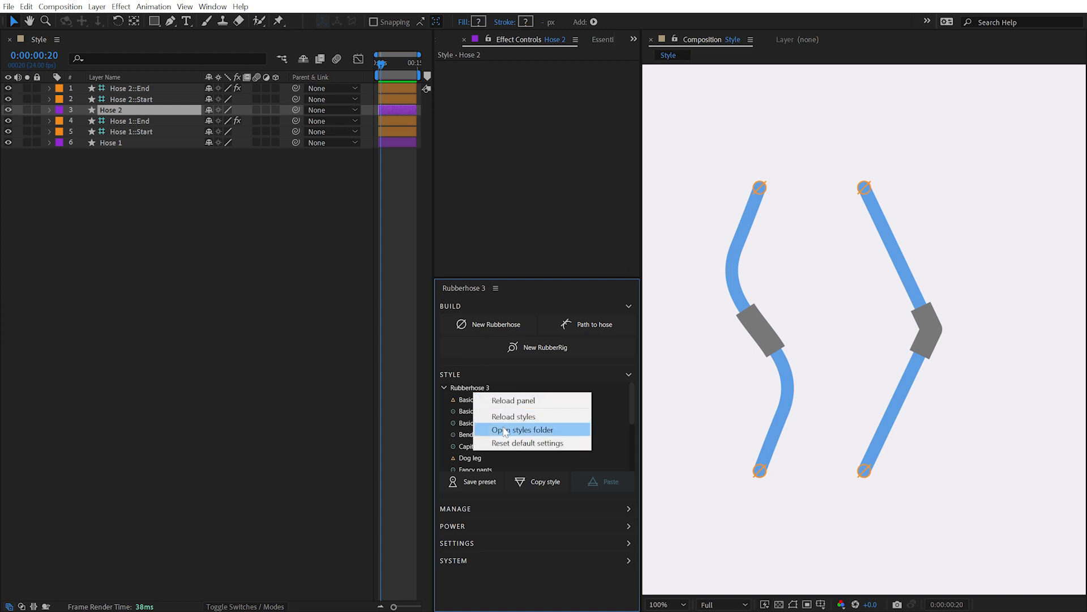
click(522, 429)
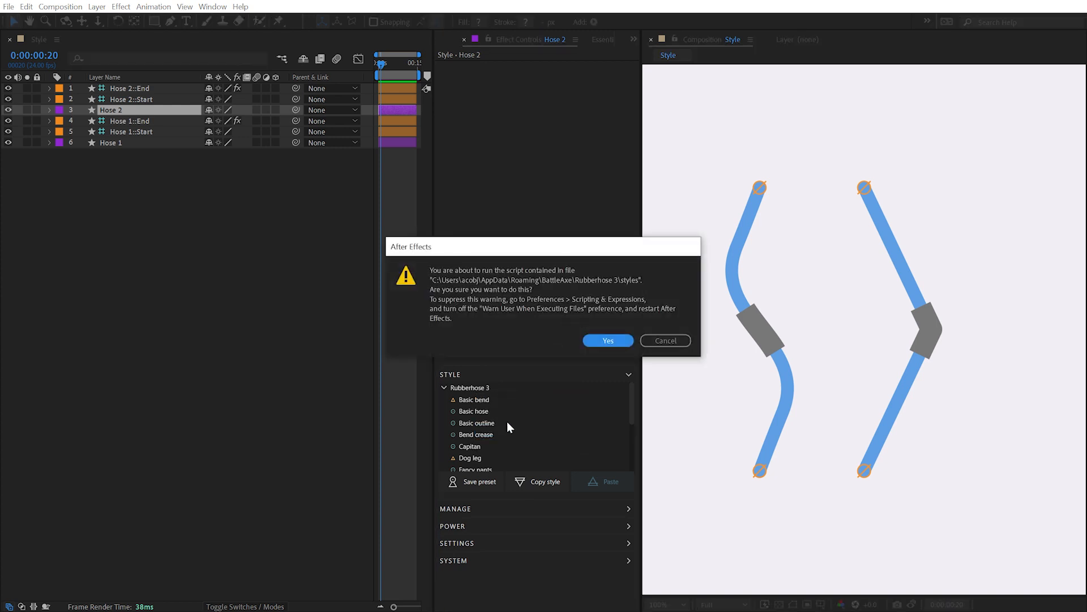
click(608, 340)
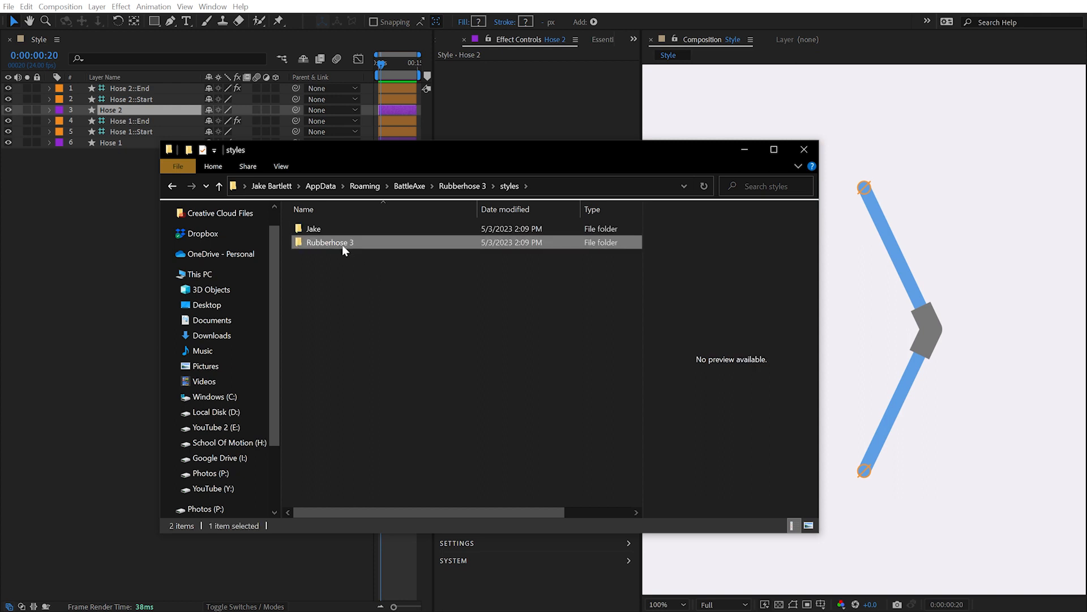
- Browse into the Rubberhose 3 folder, then back into Jake to place Knee Pad.ffx
double_click(330, 242)
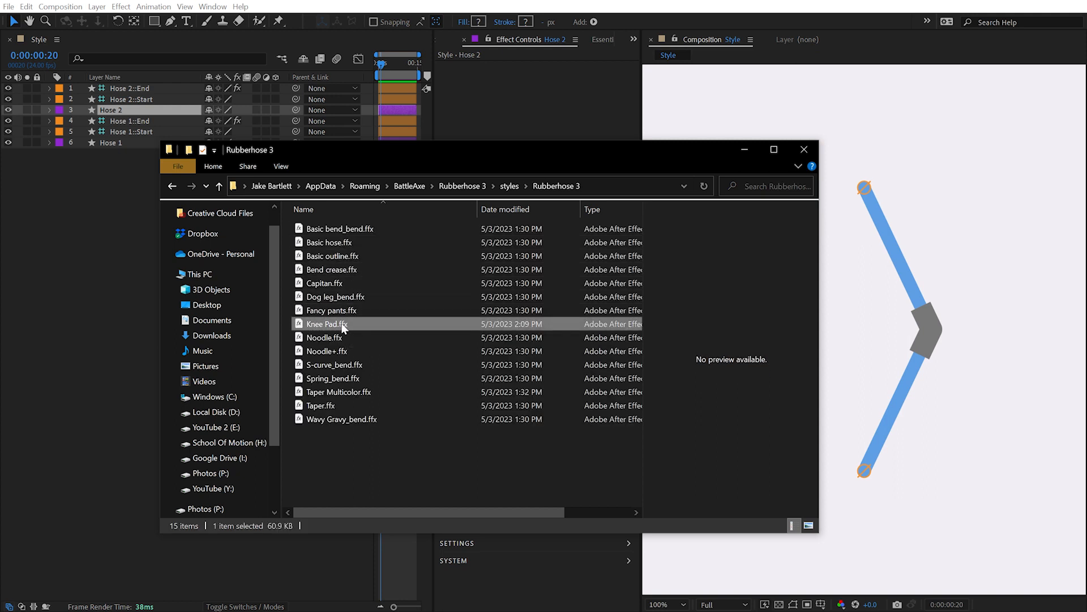
click(220, 185)
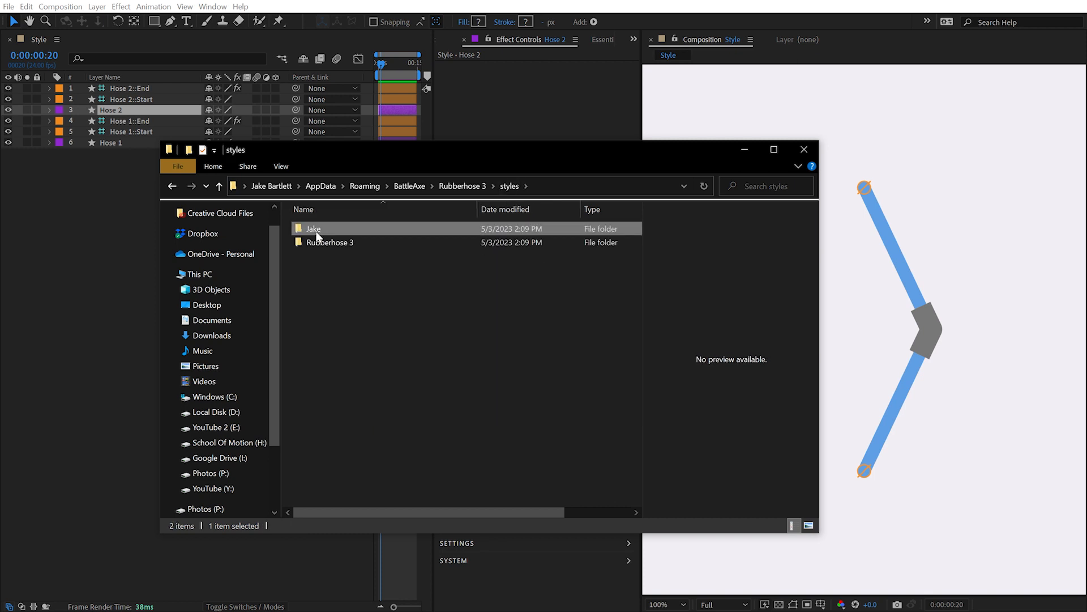
double_click(314, 228)
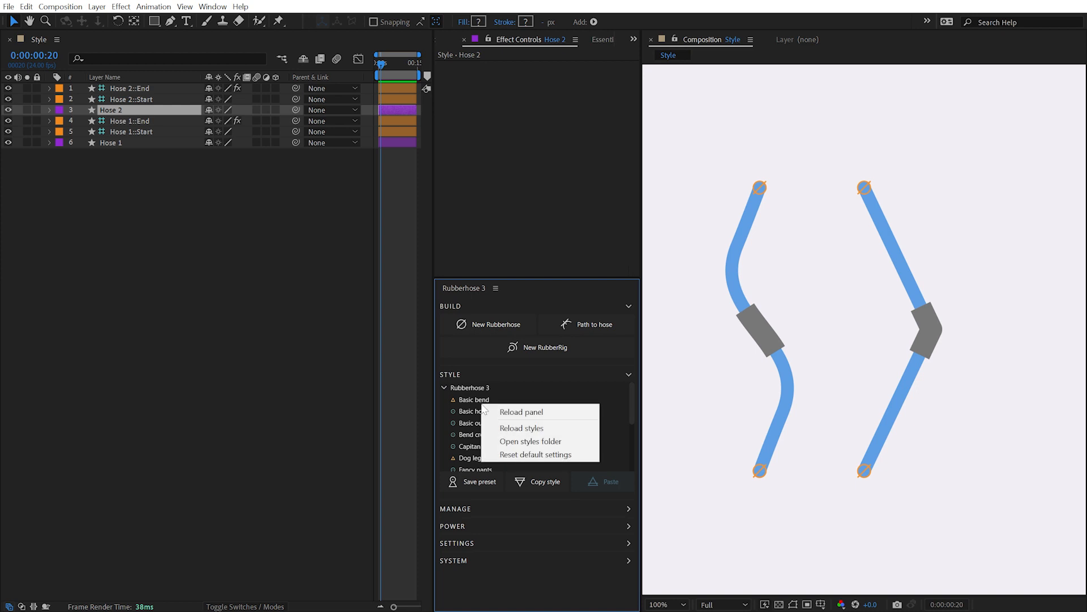
- Reload styles, then collapse and re-expand Rubberhose 3 to reveal Jake > Knee Pad
click(522, 428)
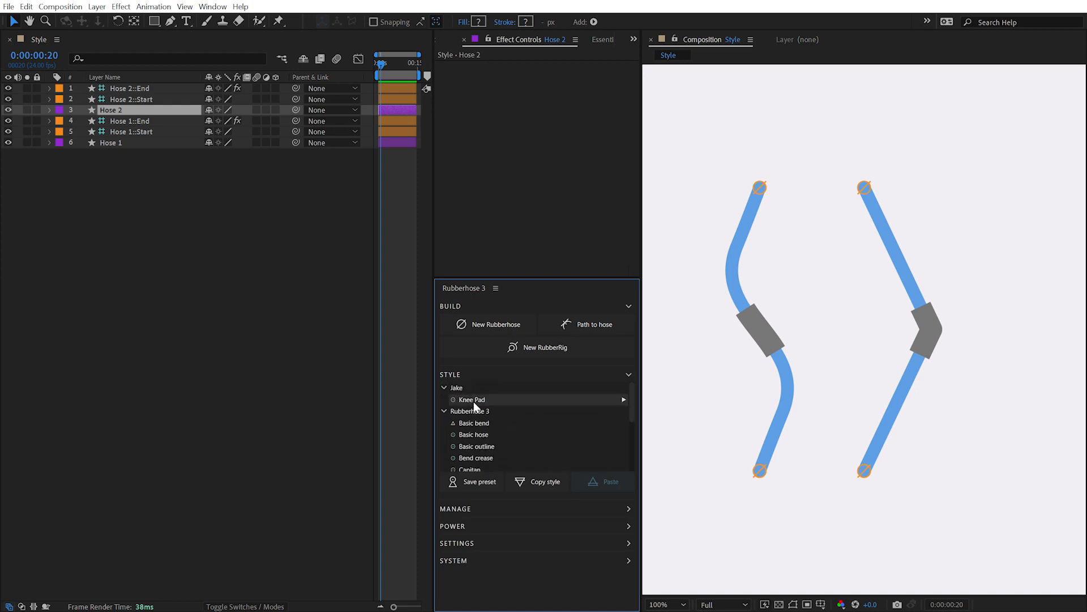
mouse_move(486, 442)
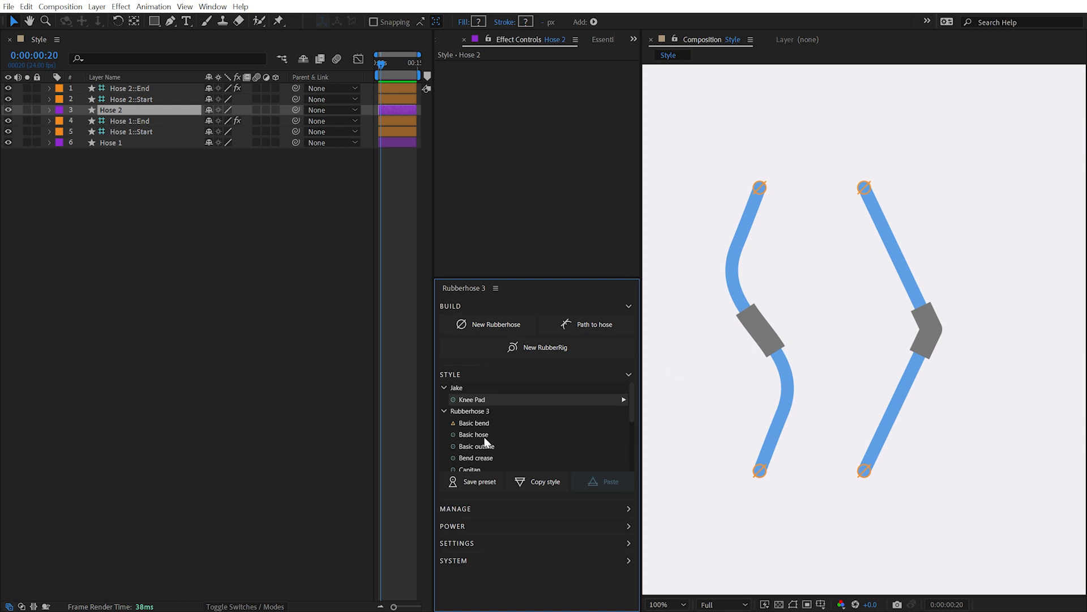
click(443, 410)
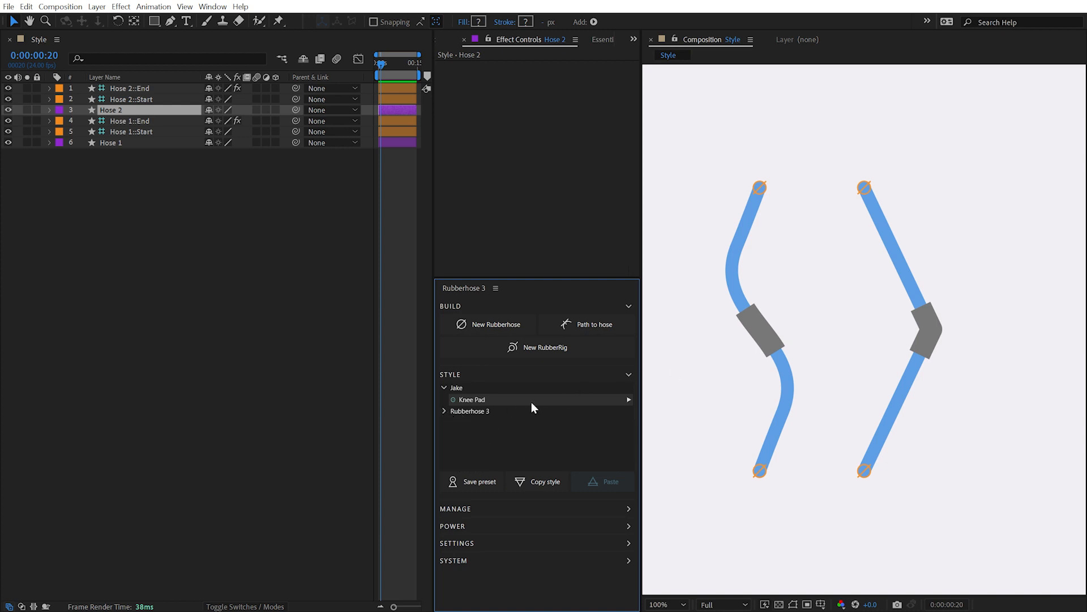
mouse_move(444, 417)
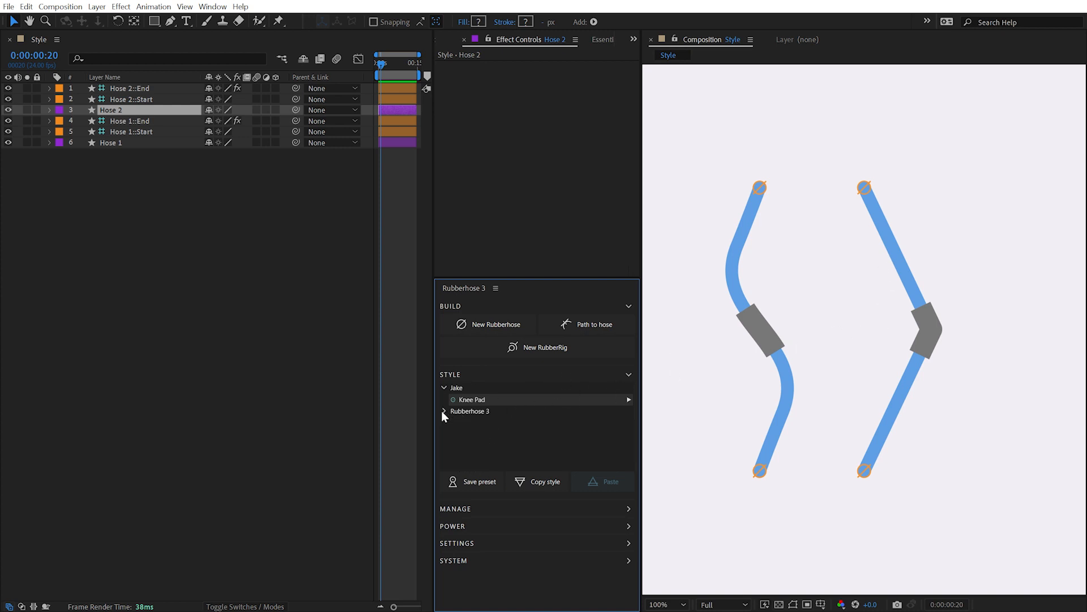
click(444, 411)
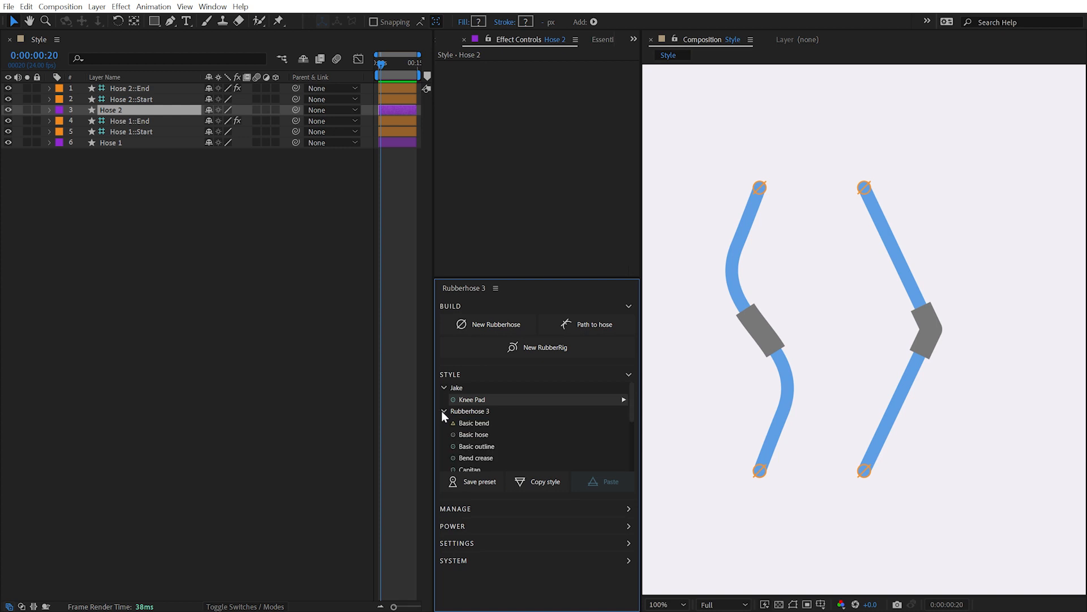
click(131, 132)
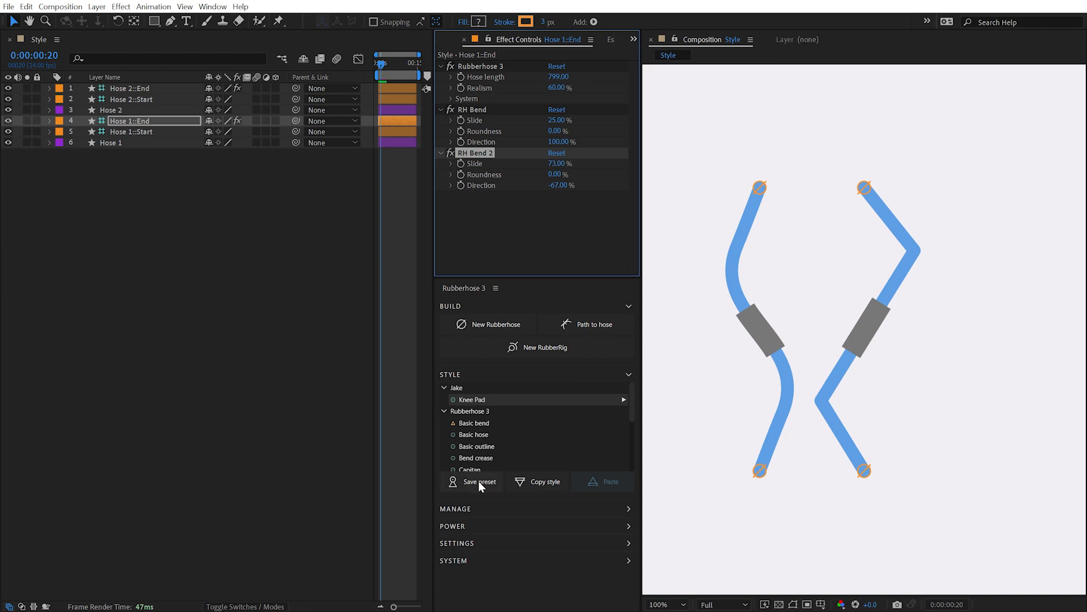
- Begin saving Hose 1's two-bend setup as a bend preset
click(479, 482)
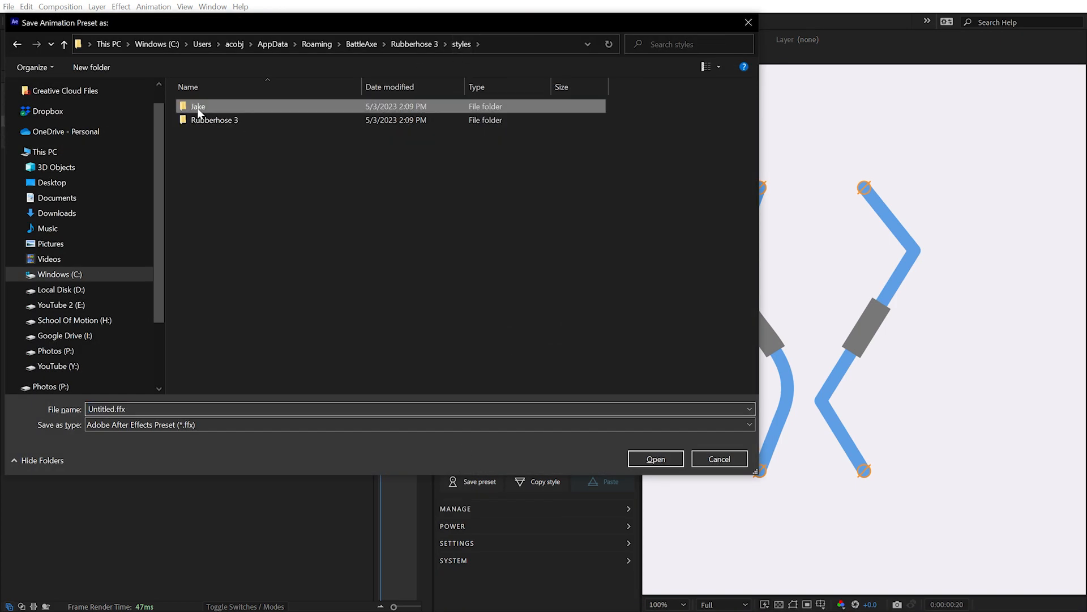
- Save the bends as 'Multi Bend' inside the Jake folder, next to Knee Pad
double_click(198, 106)
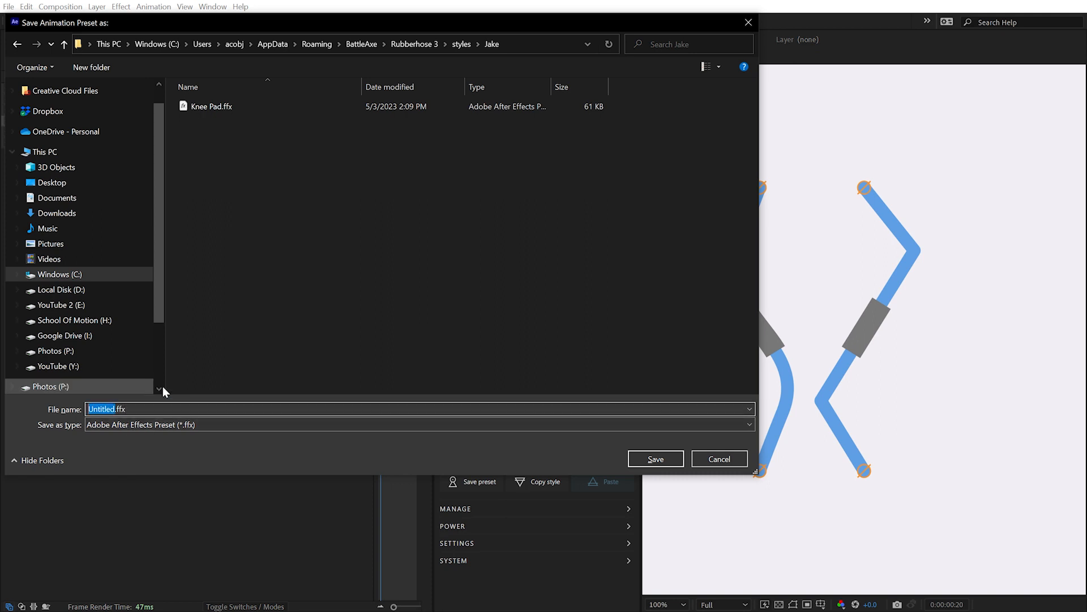
text(Multi Ben)
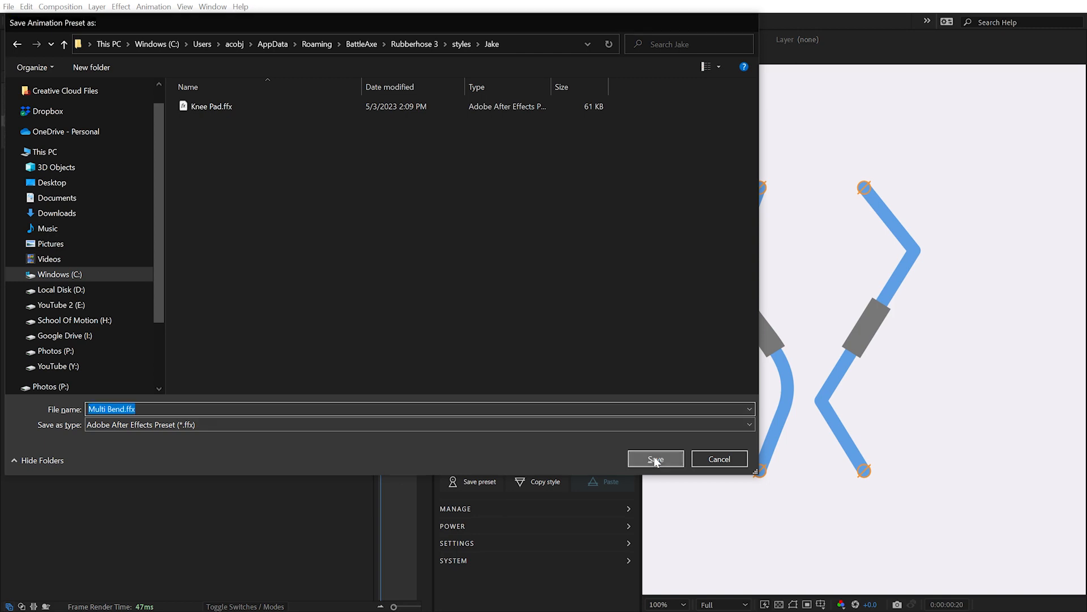
click(655, 459)
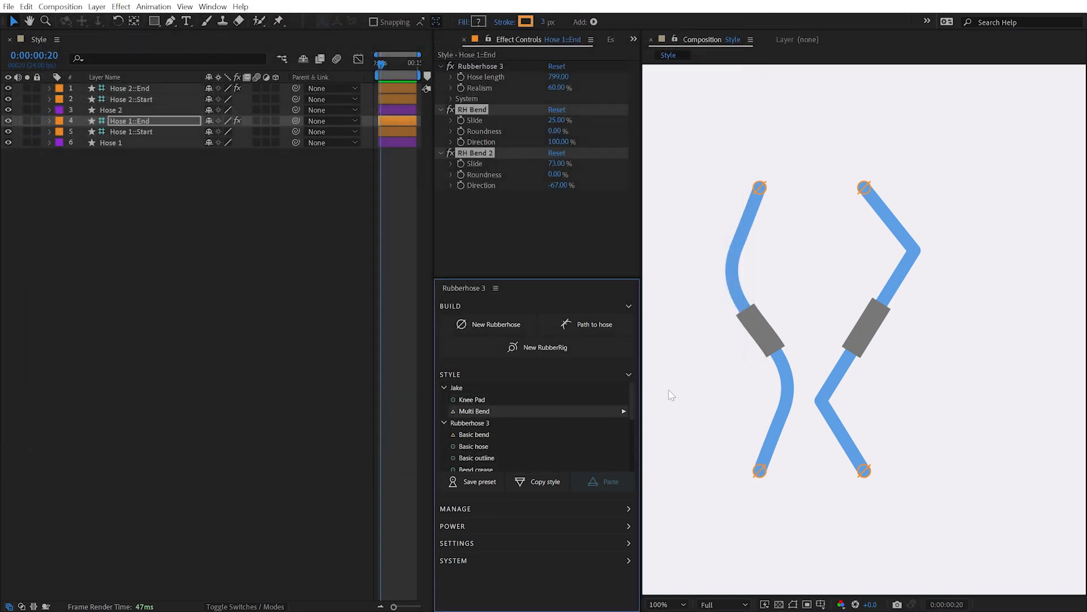
click(111, 110)
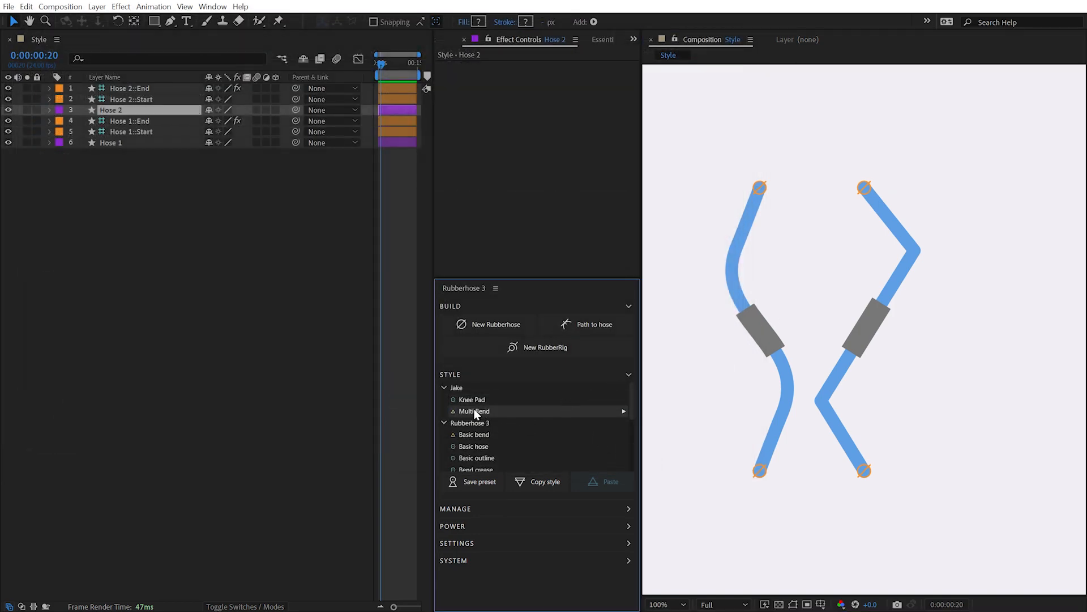